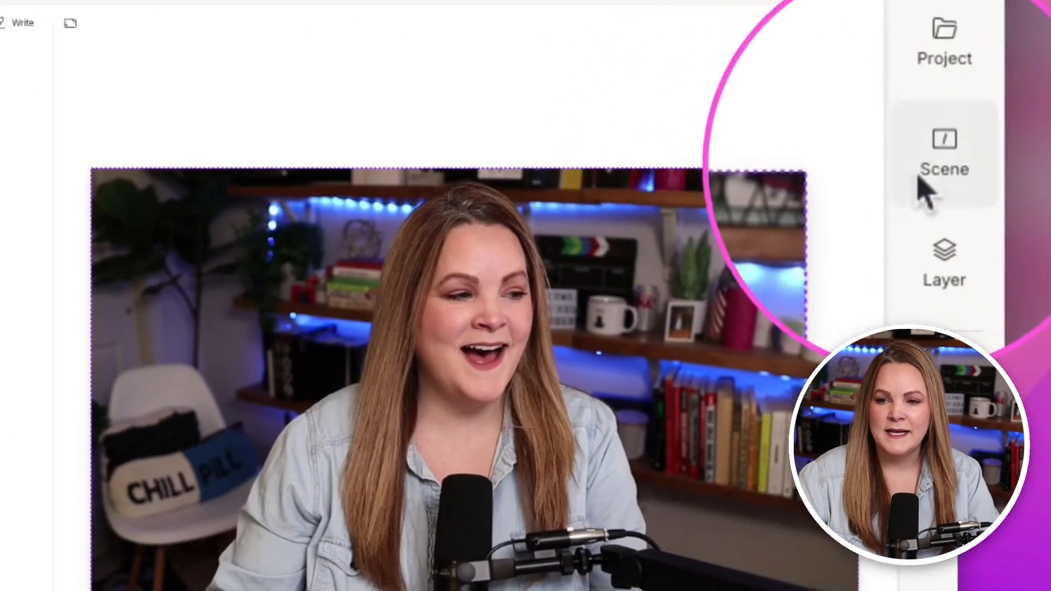
Browse the scene's layout packs and scroll through the Descript pack's layouts.
left_click(944, 151)
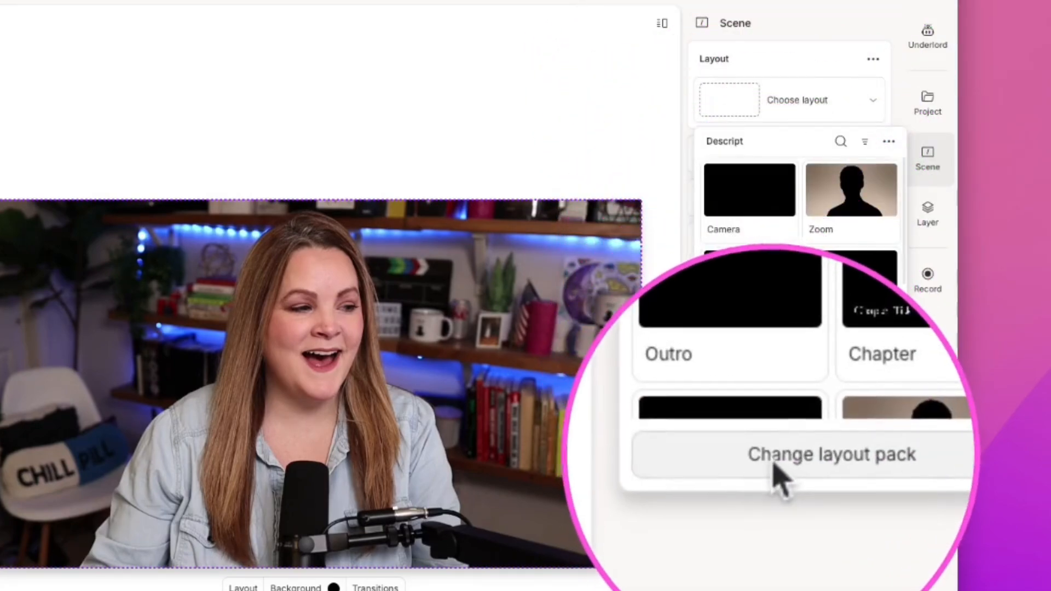
left_click(831, 454)
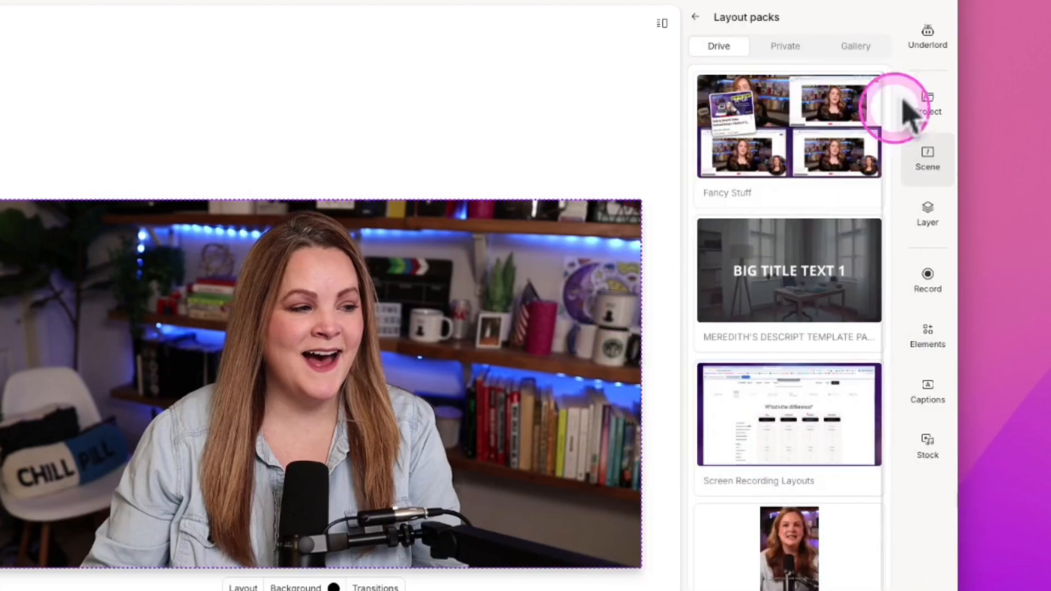
left_click(854, 46)
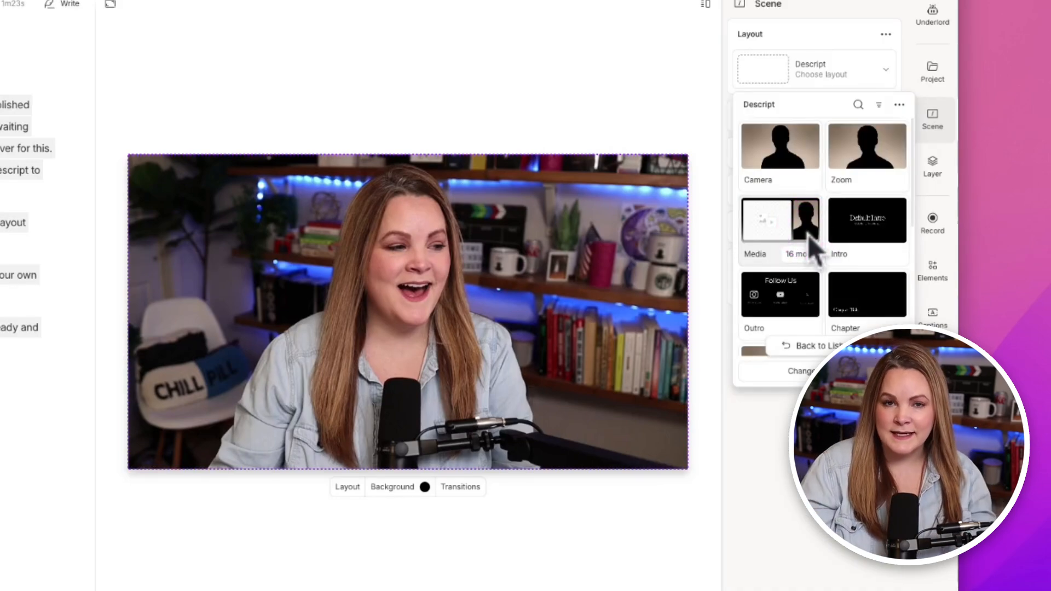
scroll("down", 3)
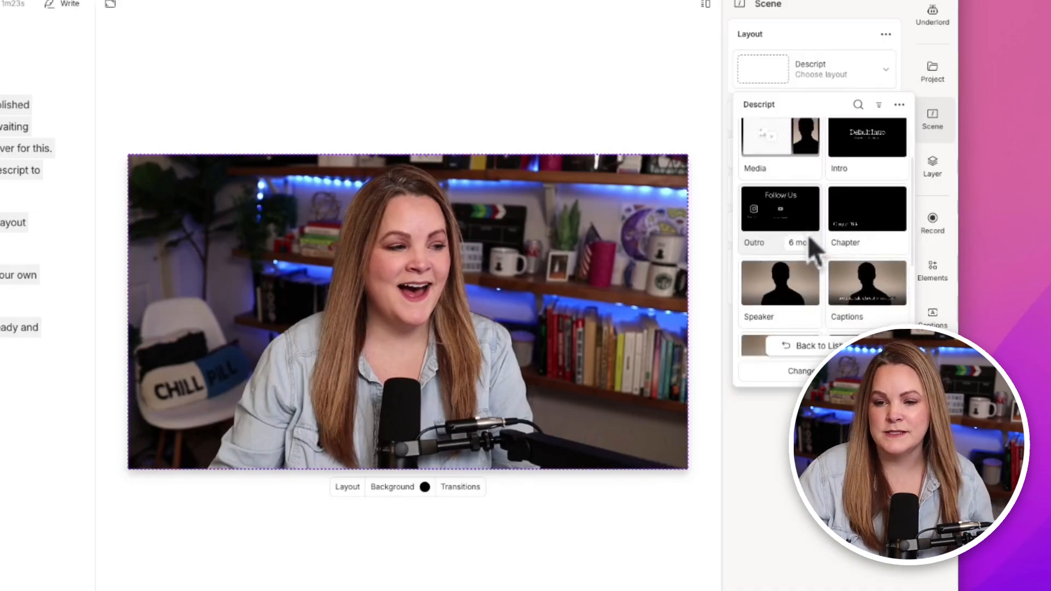
scroll("down", 3)
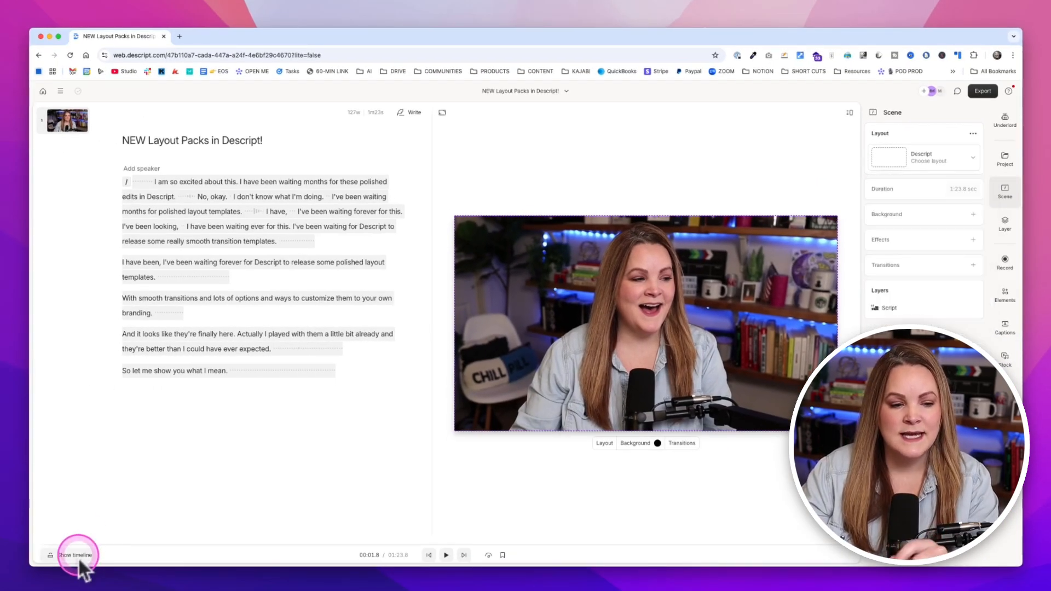
left_click(75, 554)
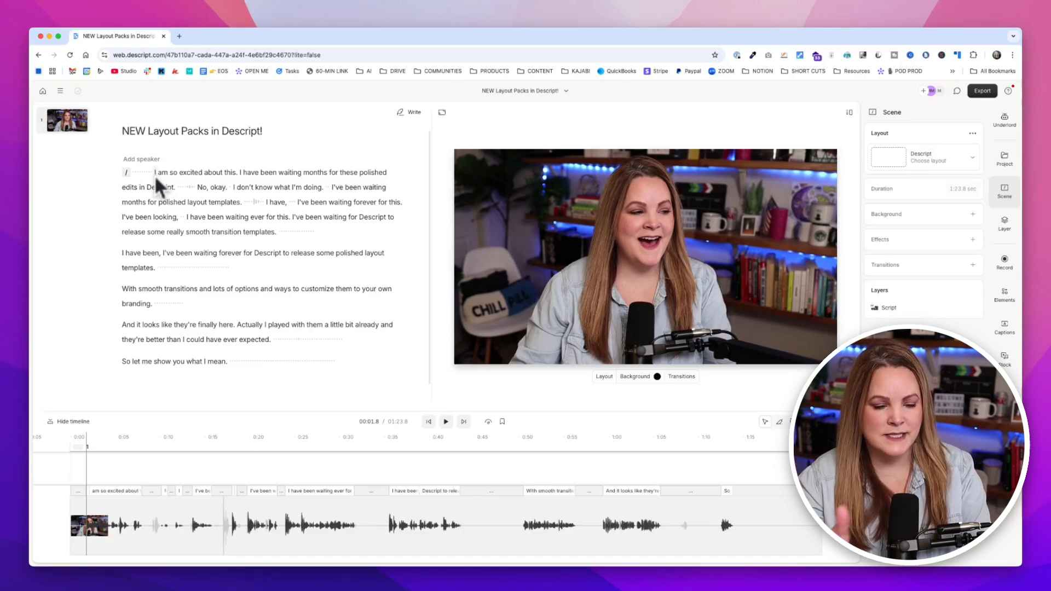
left_click(167, 375)
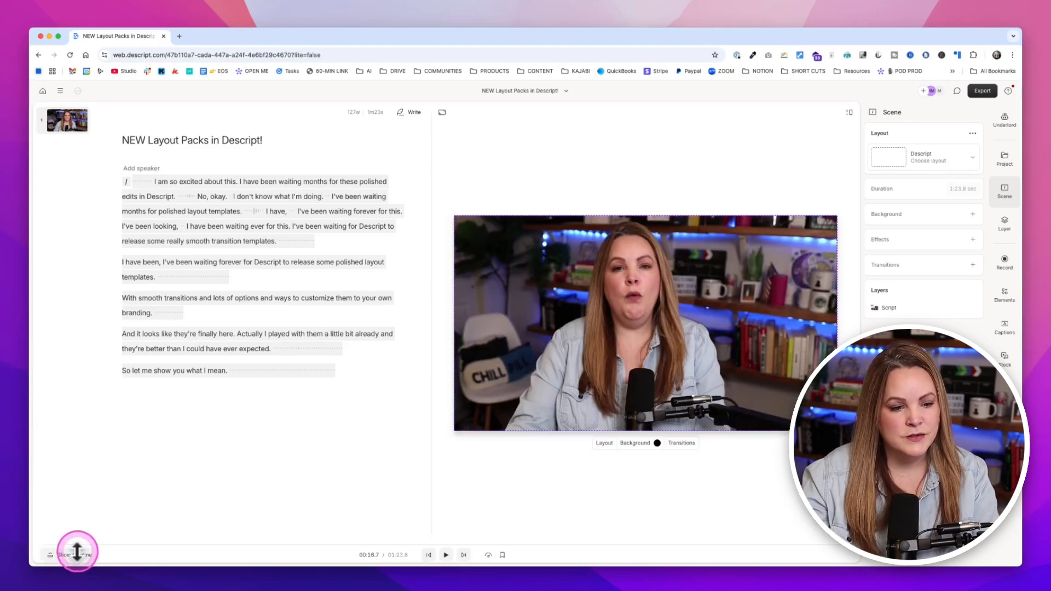
Reveal the timeline under the script to place the scene break.
left_click(77, 551)
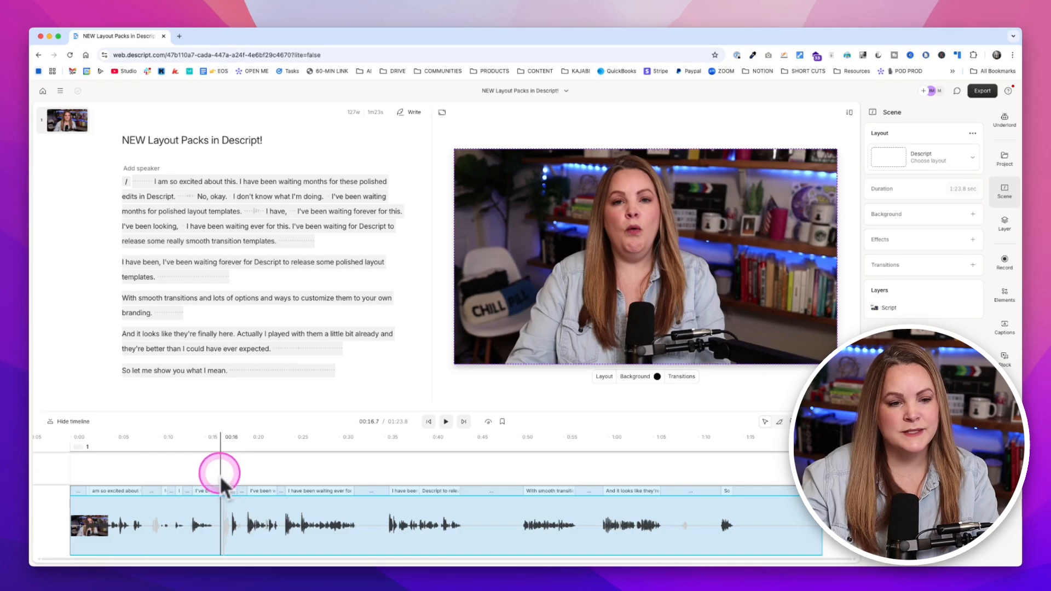
mouse_move(204, 420)
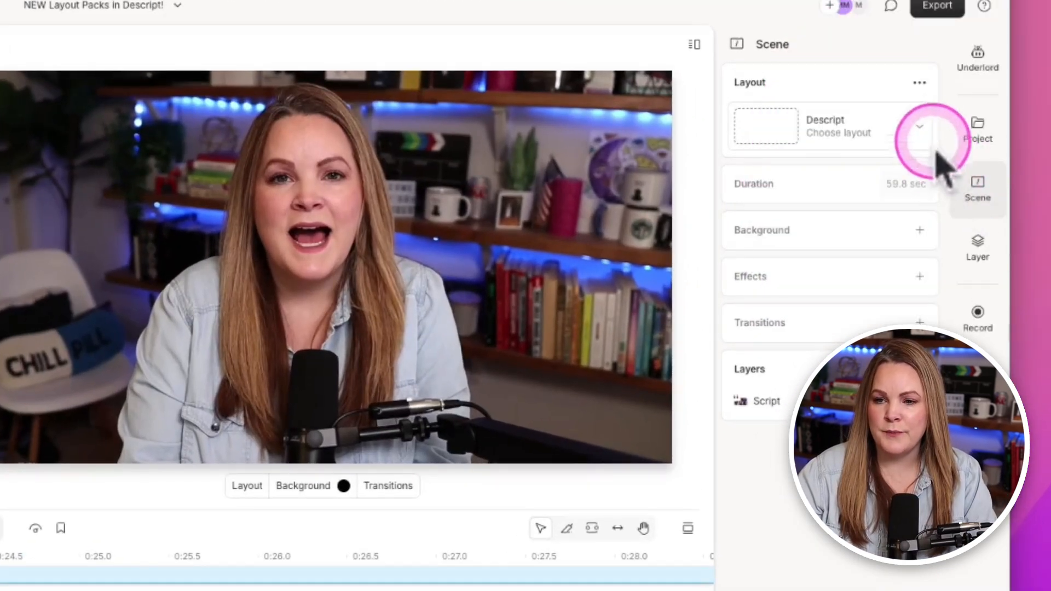
Apply the Media B-roll Overlay layout from the 16 Media variations.
left_click(918, 127)
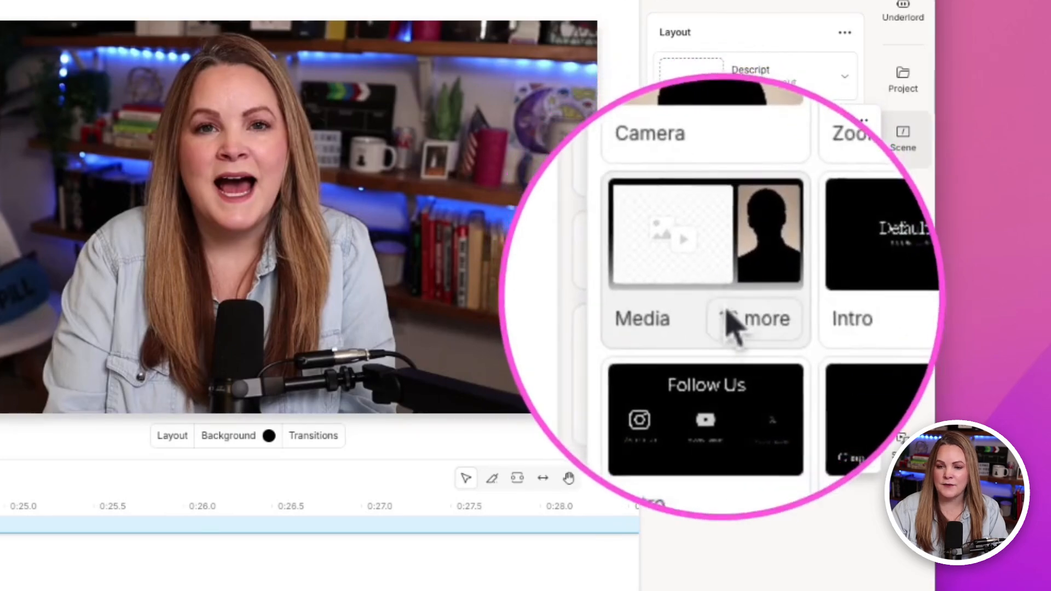
left_click(757, 318)
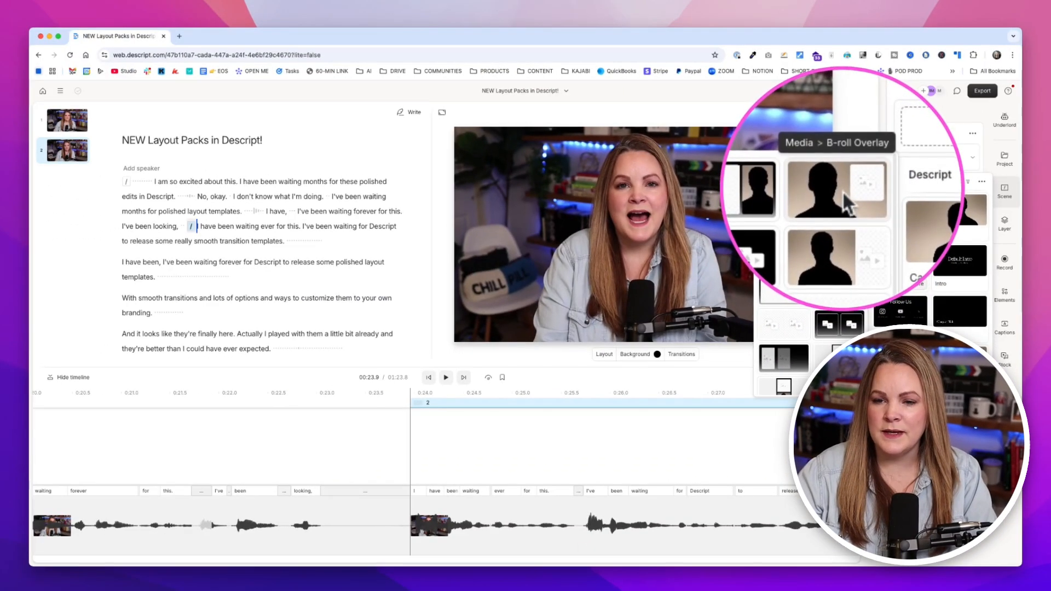
left_click(836, 190)
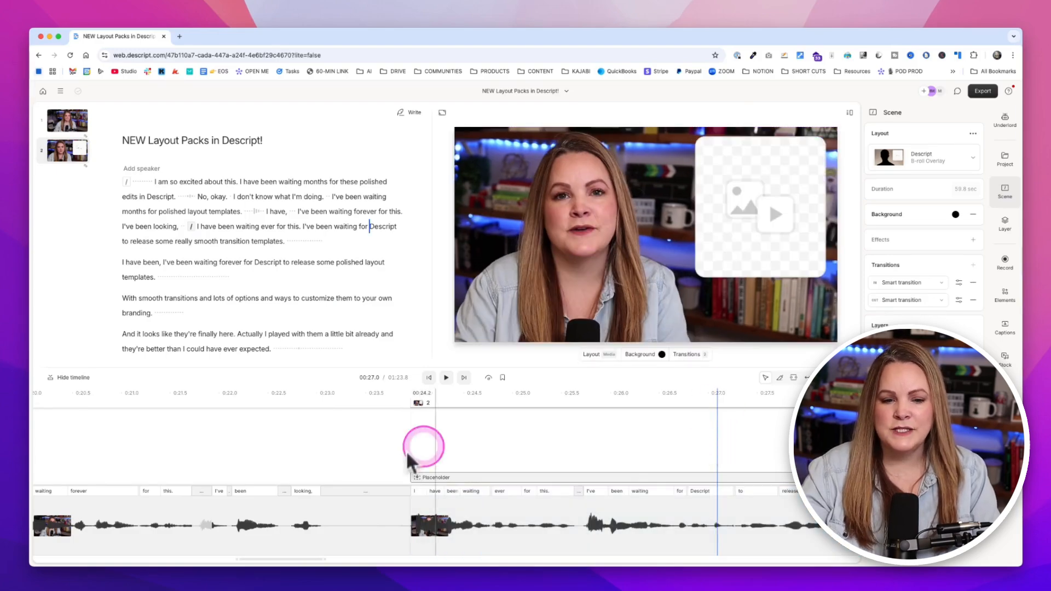
left_click_drag(424, 447, 328, 452)
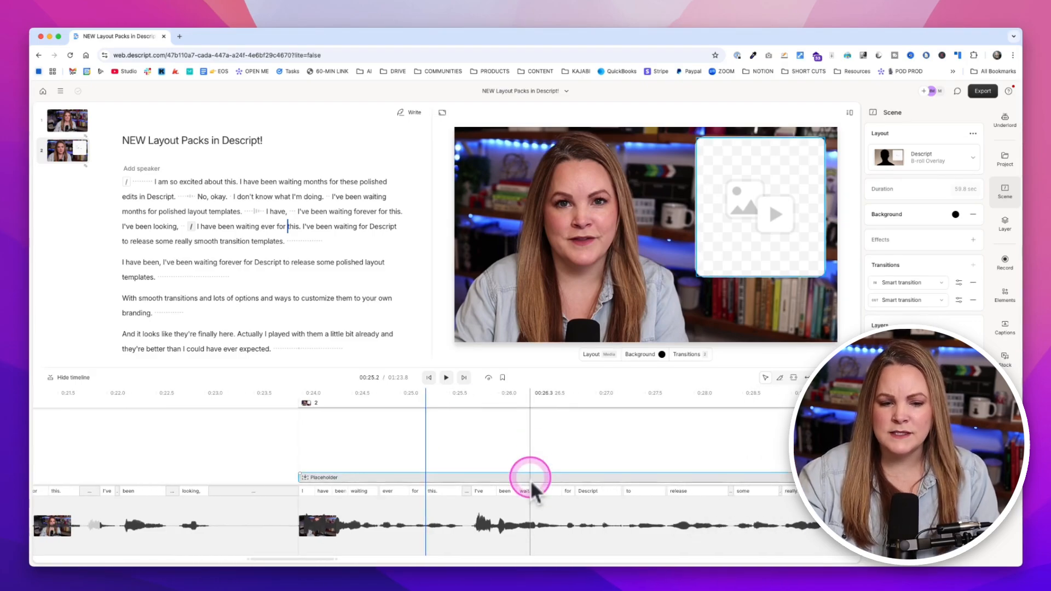
left_click(446, 378)
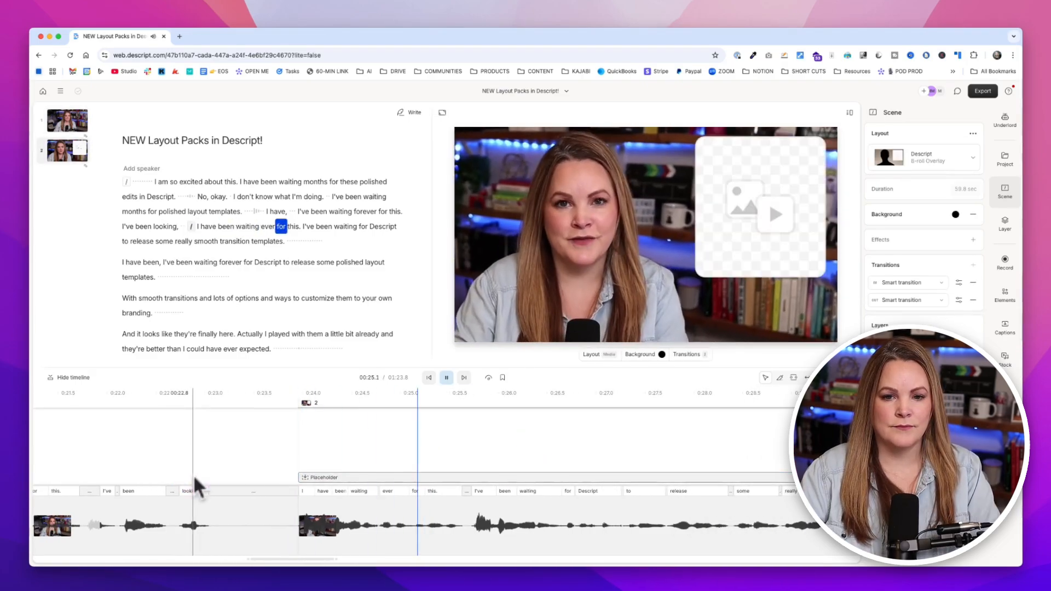
left_click(445, 377)
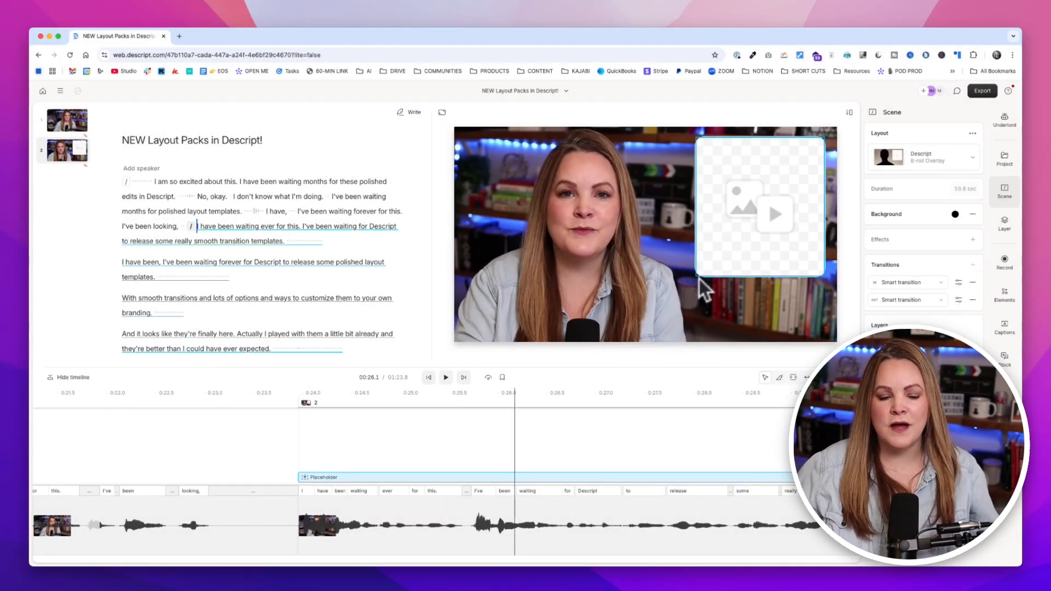
left_click(274, 405)
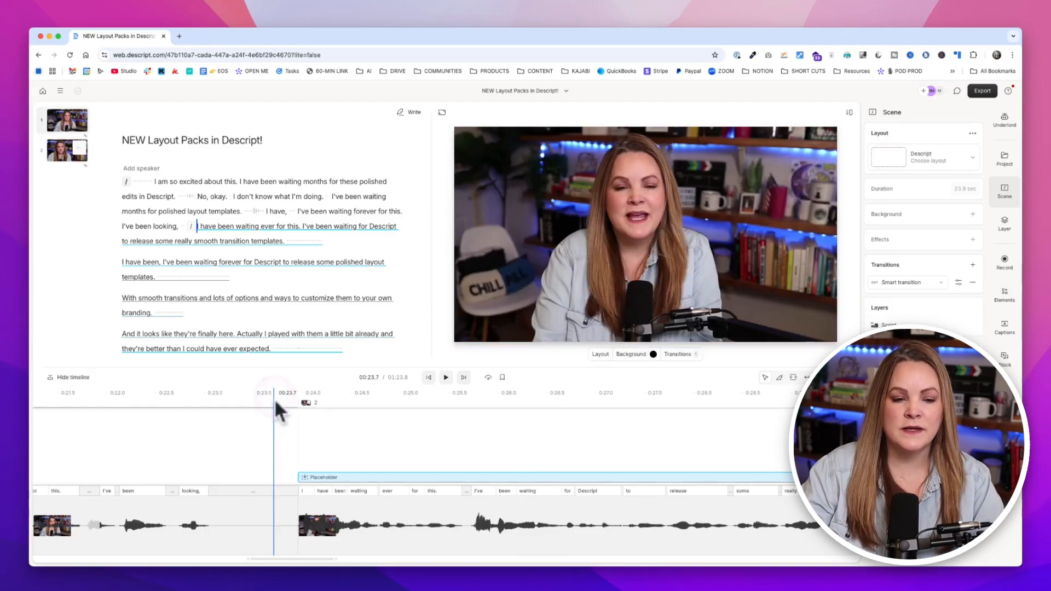
left_click(293, 393)
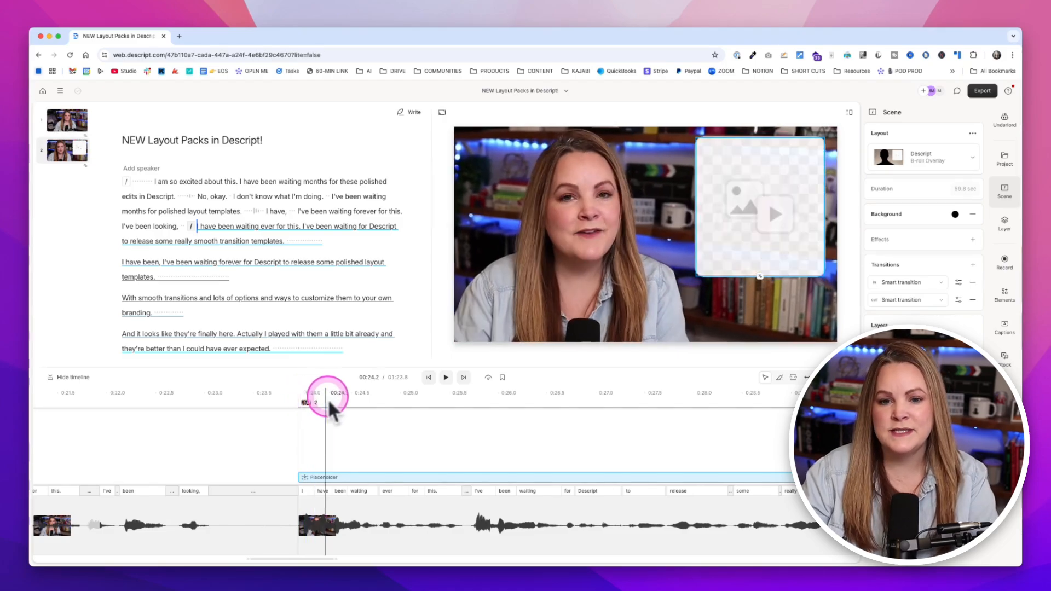
left_click_drag(328, 402, 382, 402)
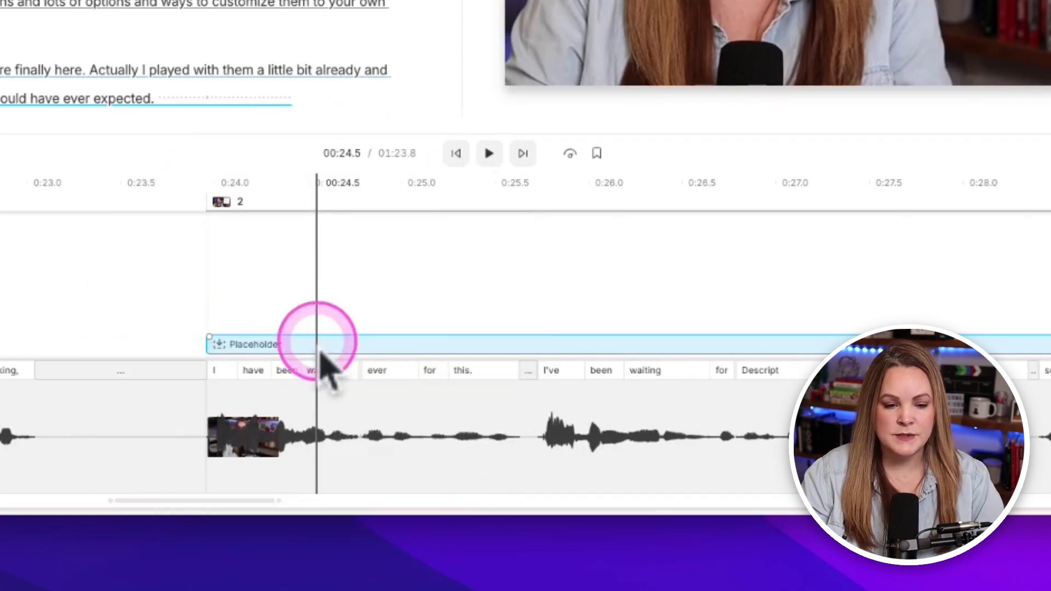
Replace the Placeholder clip with the IMG_6999.jpg social post image.
right_click(322, 343)
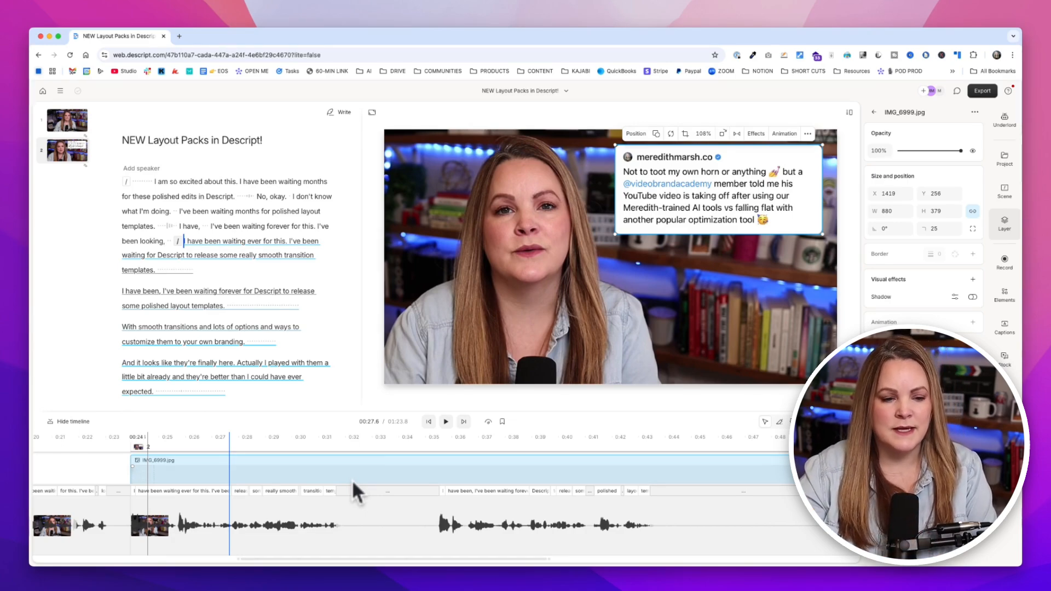
left_click(377, 489)
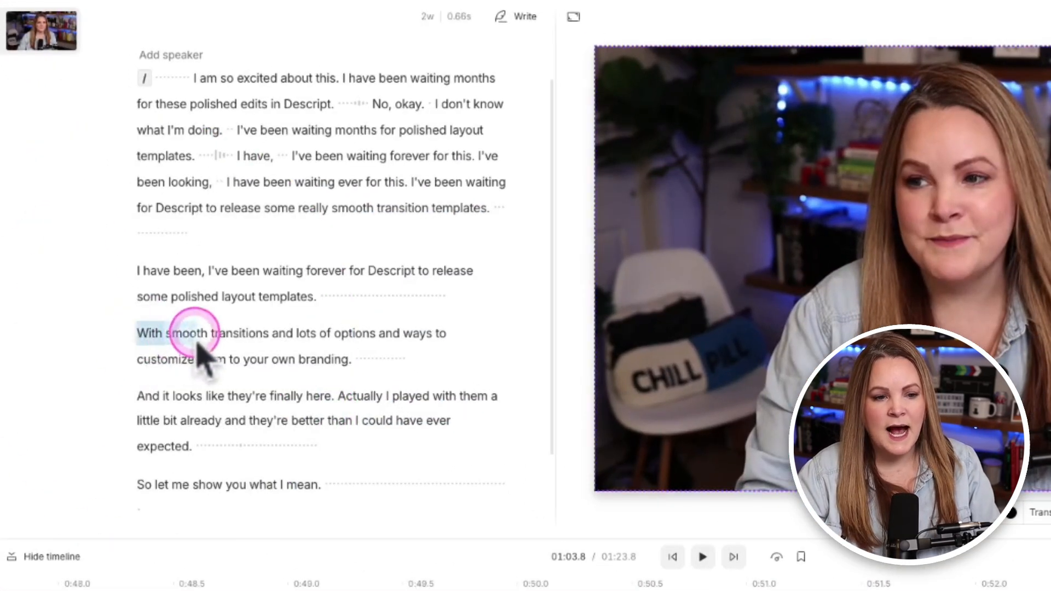
left_click_drag(195, 332, 375, 332)
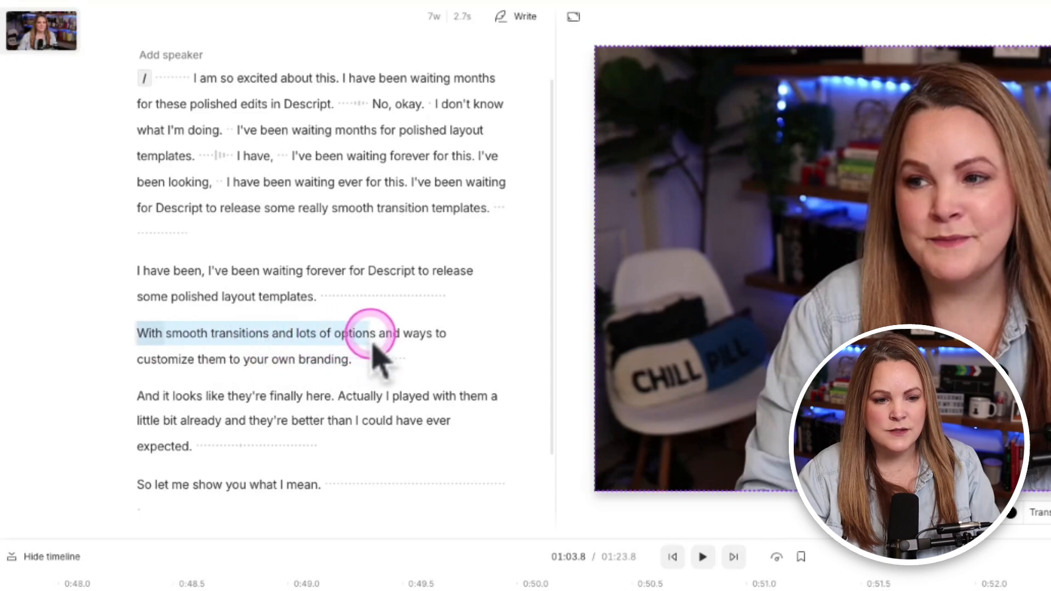
left_click(369, 341)
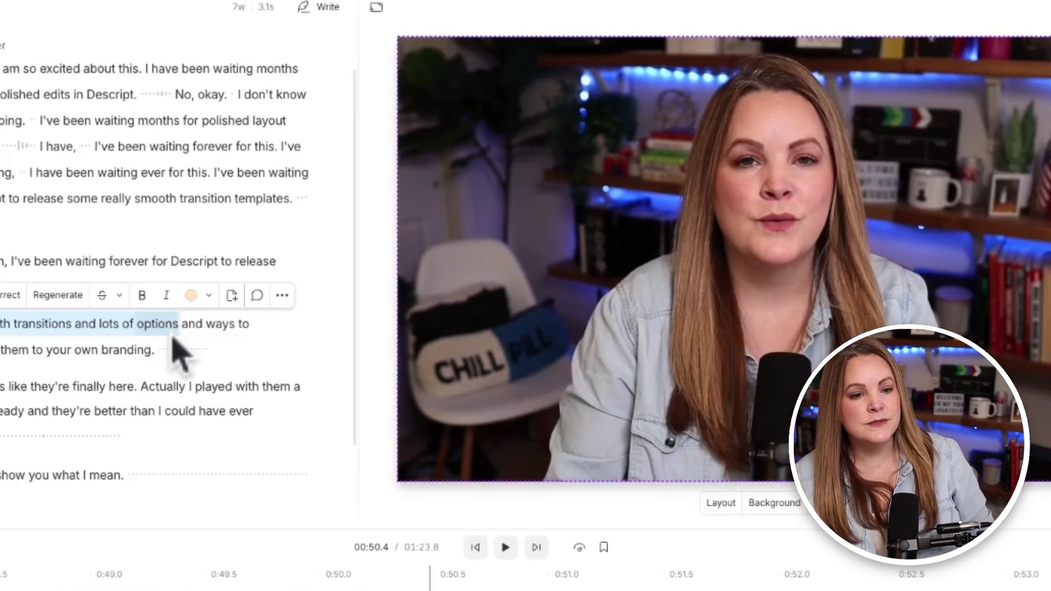
left_click(979, 180)
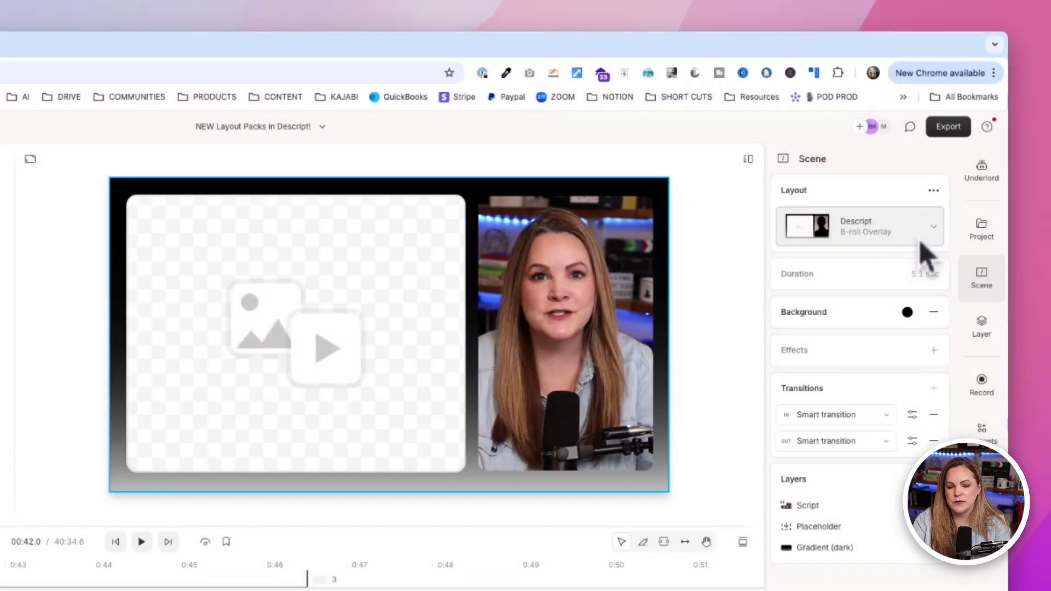
Search the scene's layout list for 'tex'.
left_click(925, 227)
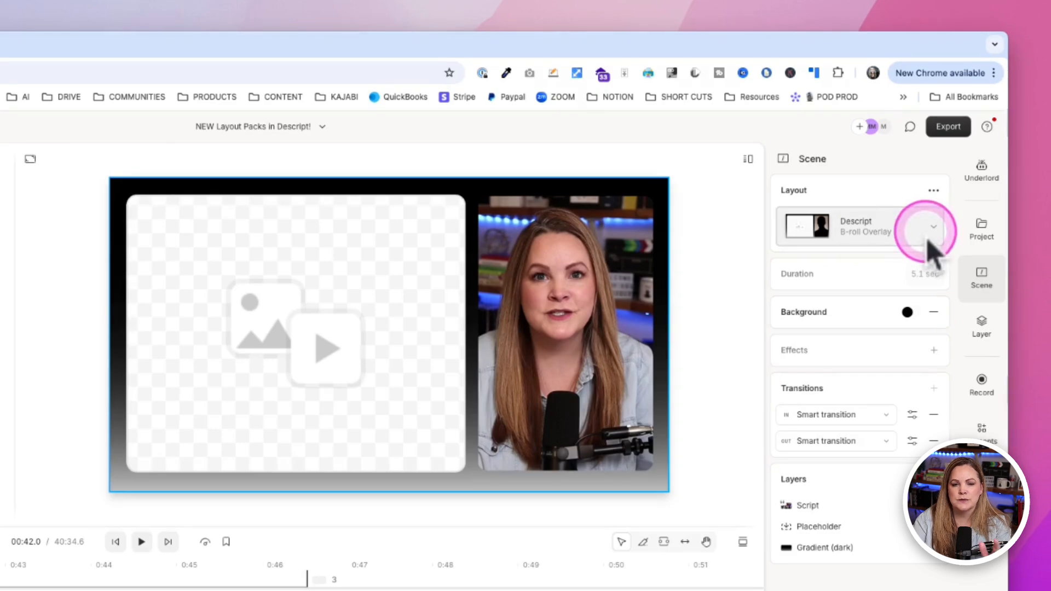
left_click(933, 227)
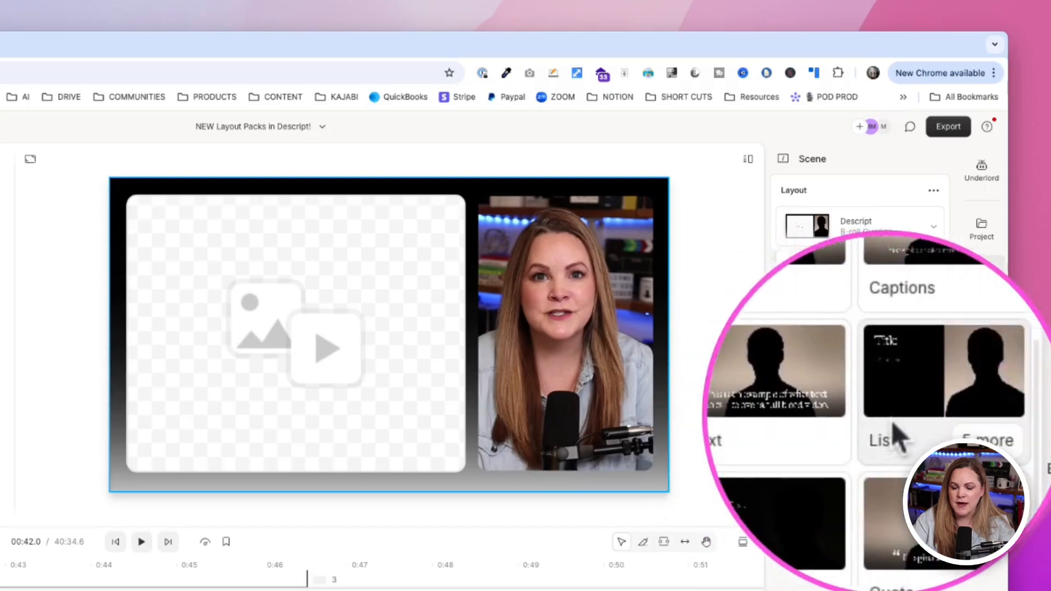
left_click(933, 226)
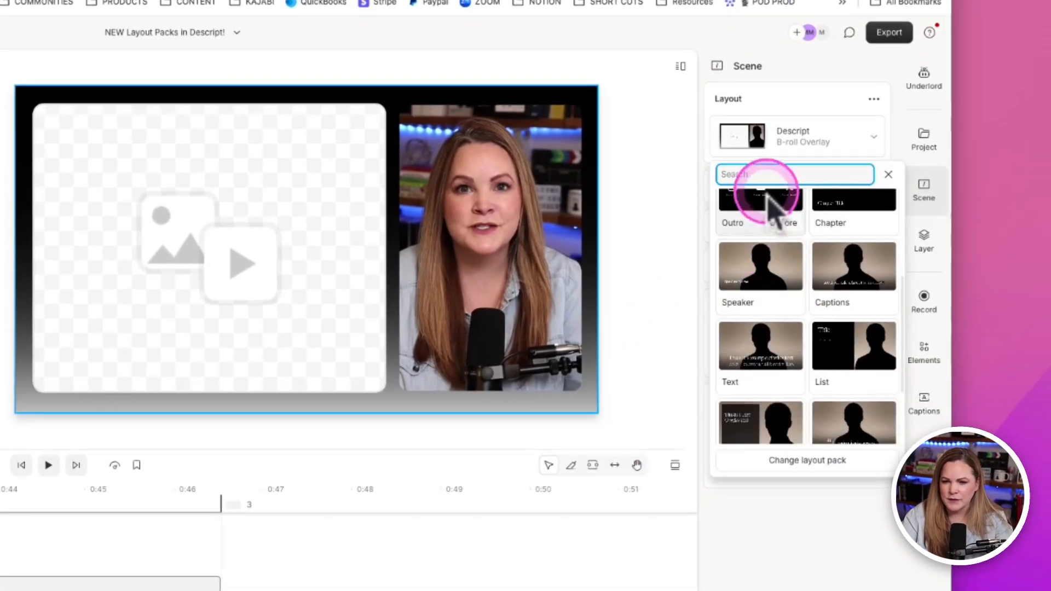
type("tex")
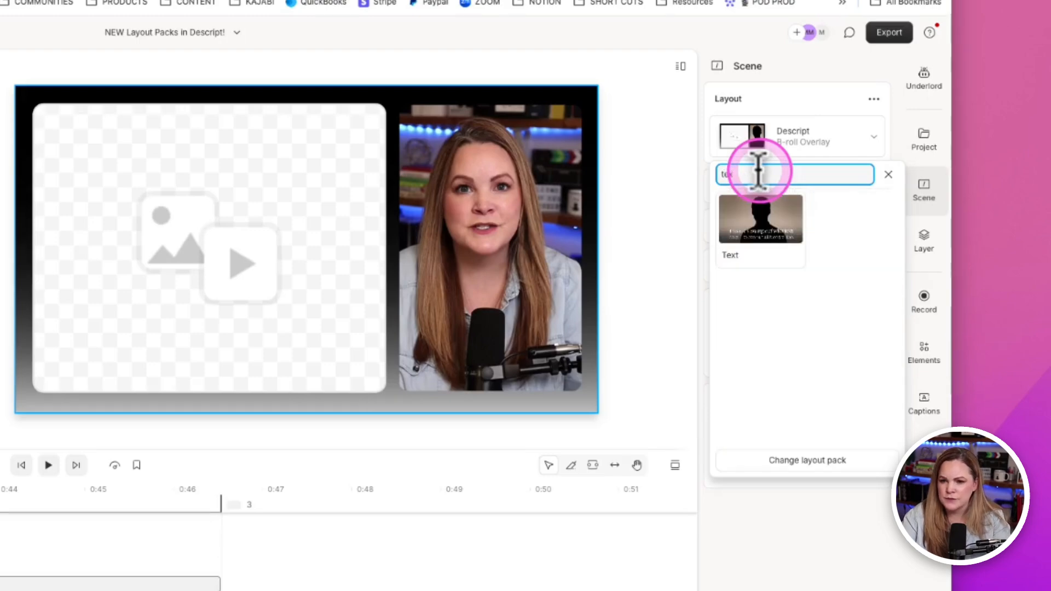
Filter the layouts by portrait aspect ratio, then clear the filter.
left_click(887, 174)
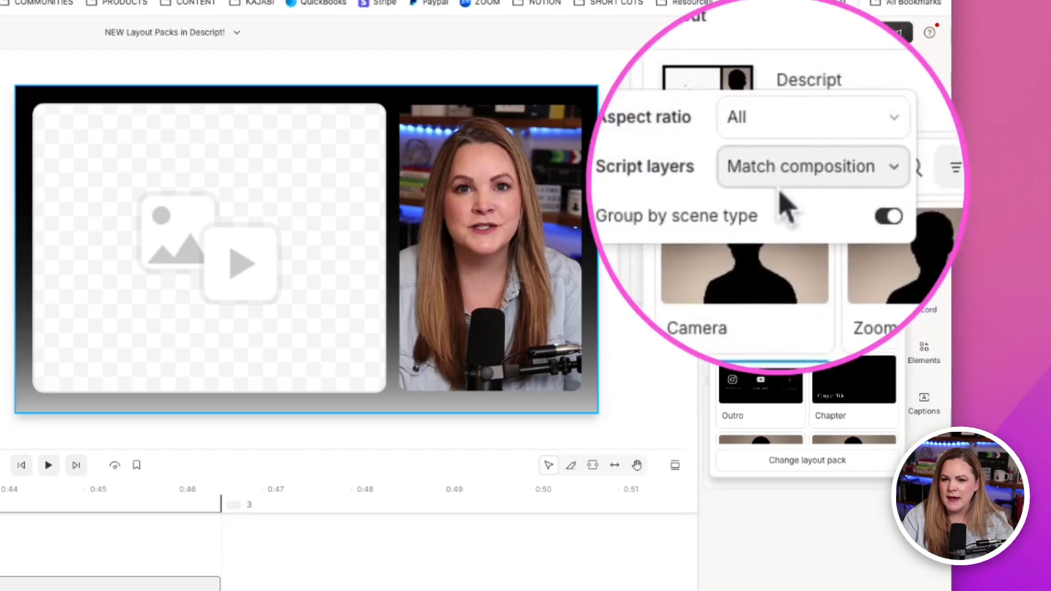
left_click(811, 166)
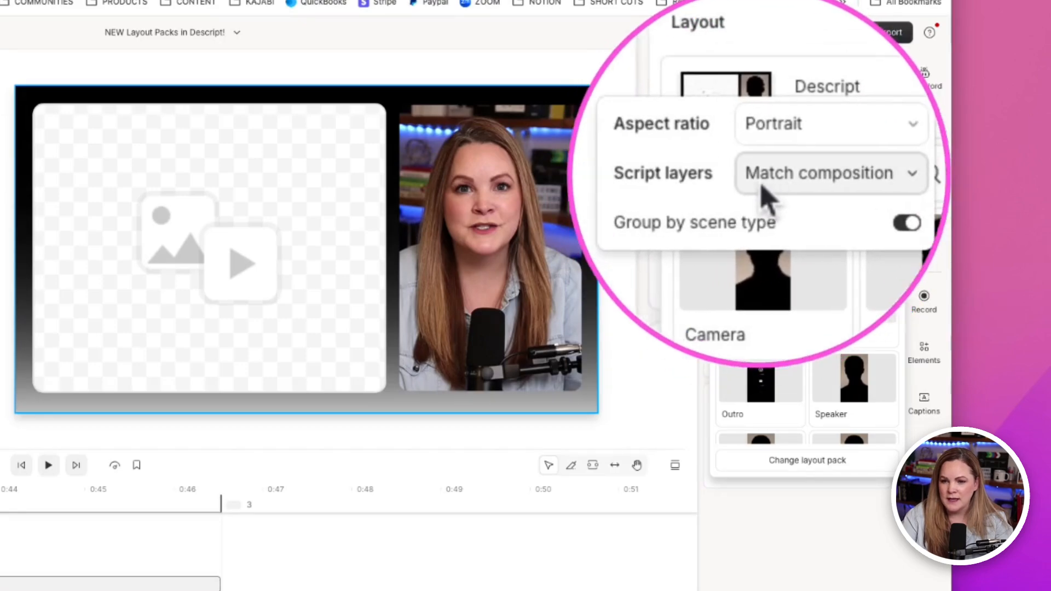
left_click(829, 173)
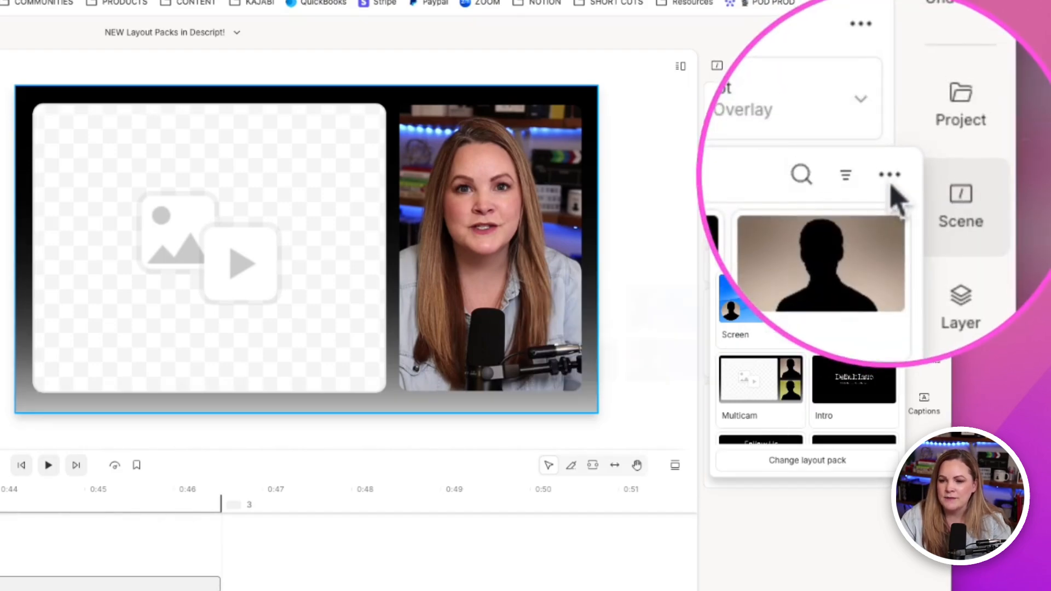
Duplicate the Descript layout pack and open the copy for editing.
left_click(889, 175)
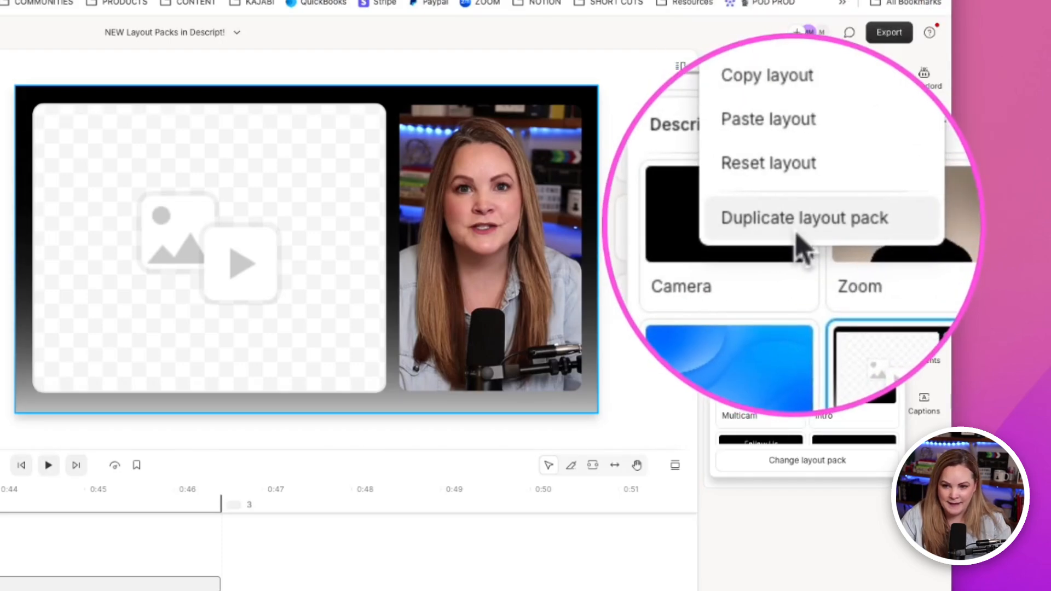
left_click(802, 218)
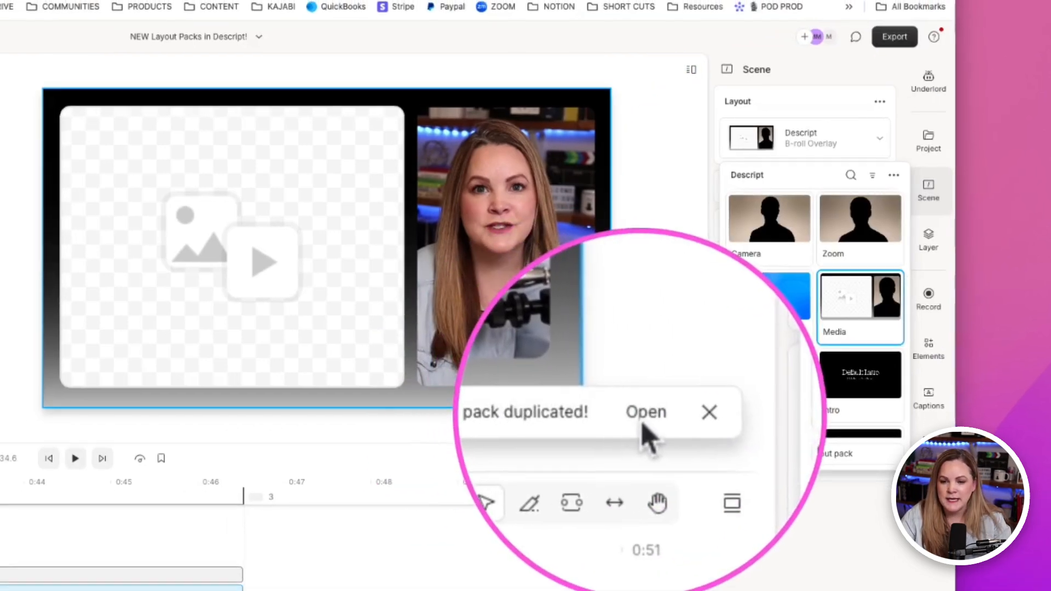
left_click(646, 411)
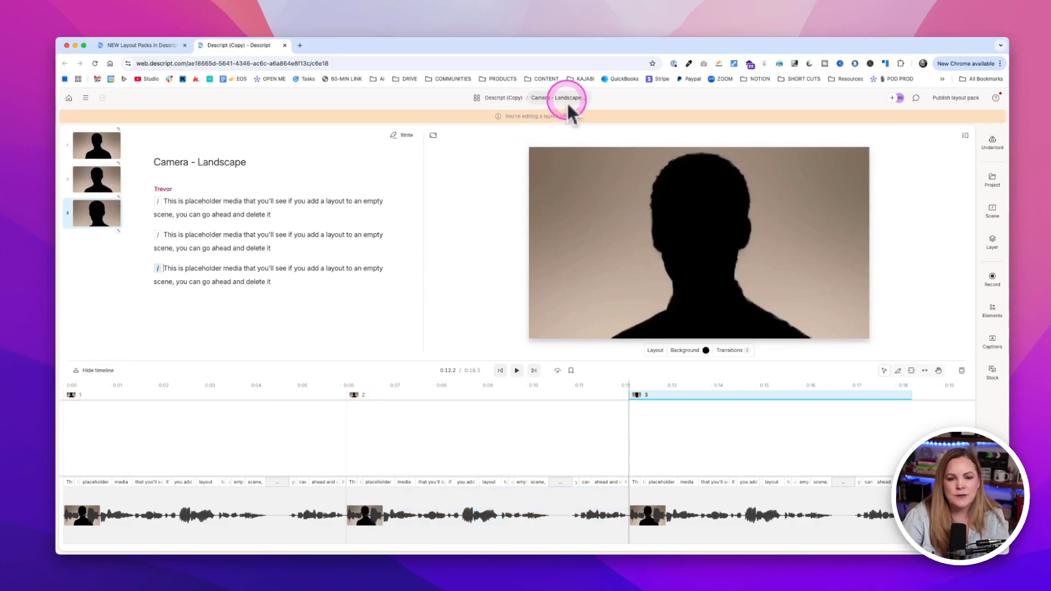
View the Camera Portrait, Camera Square and Screen compositions.
left_click(558, 98)
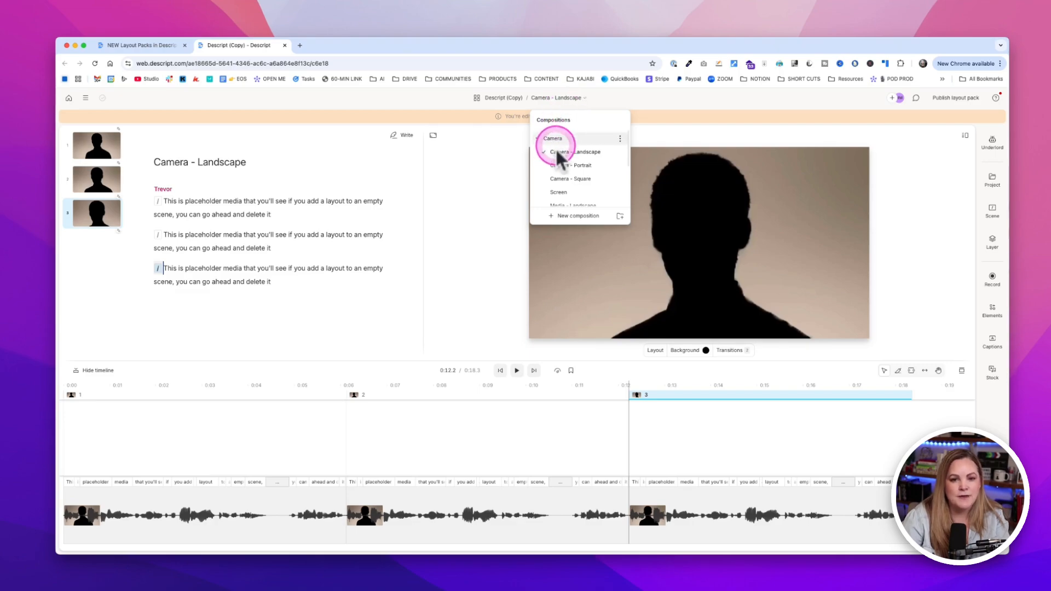
left_click(572, 165)
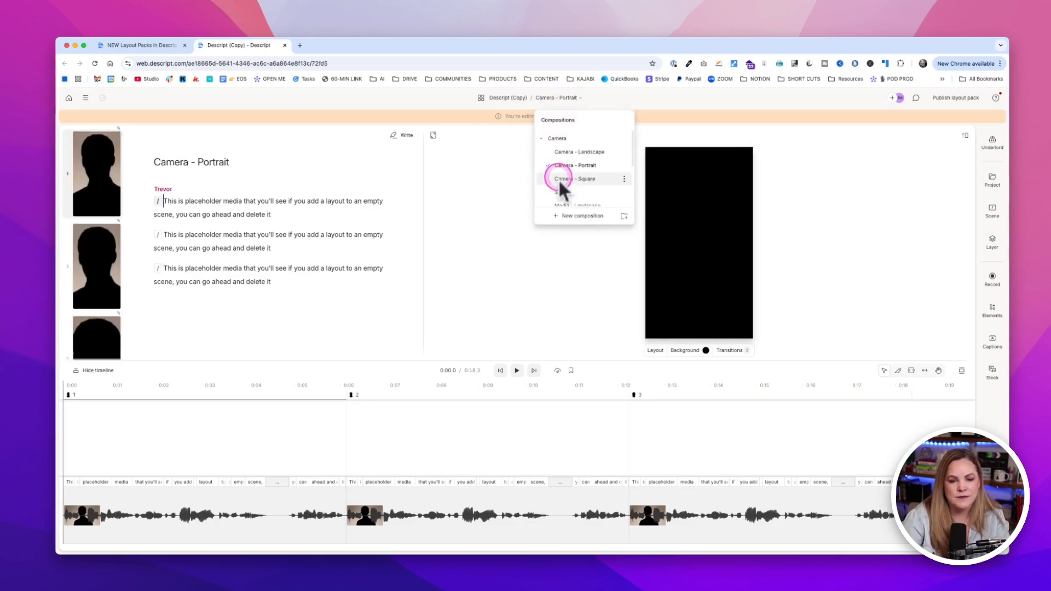
left_click(575, 179)
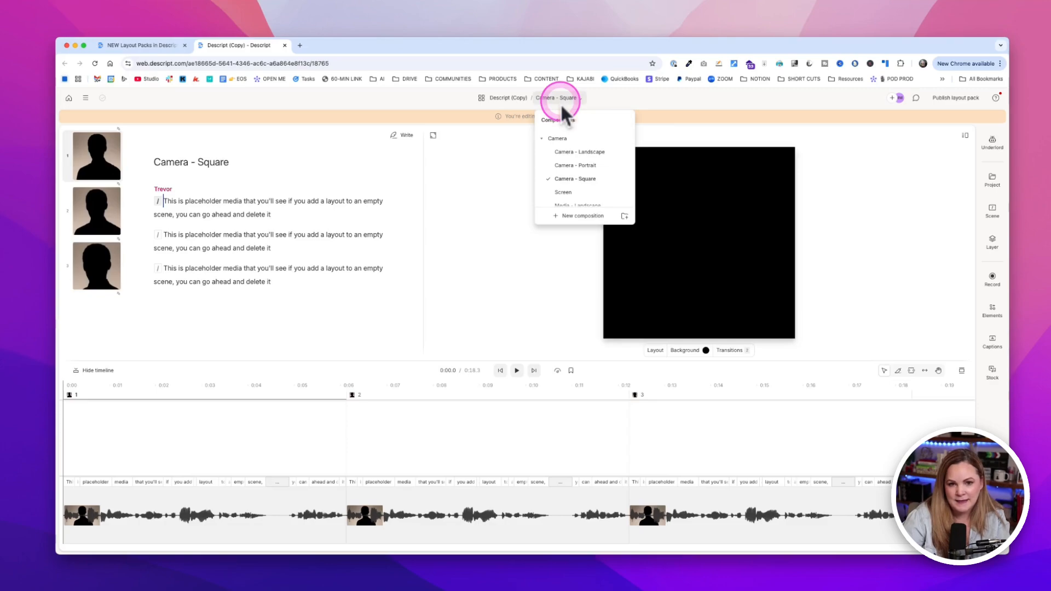
left_click(562, 193)
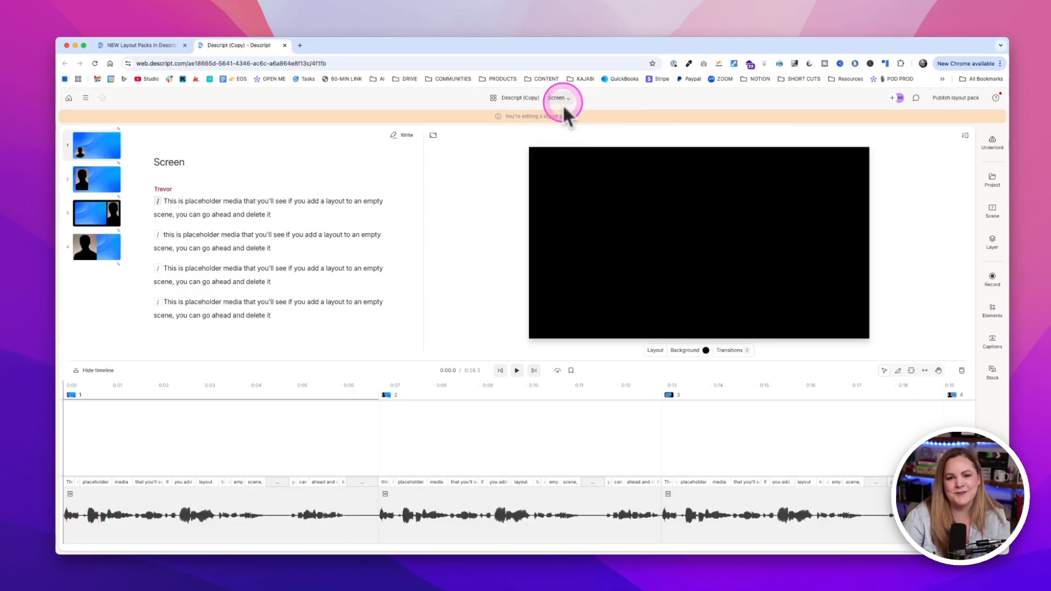
View Media Landscape and Media Portrait, then bring up the pack's options.
left_click(557, 97)
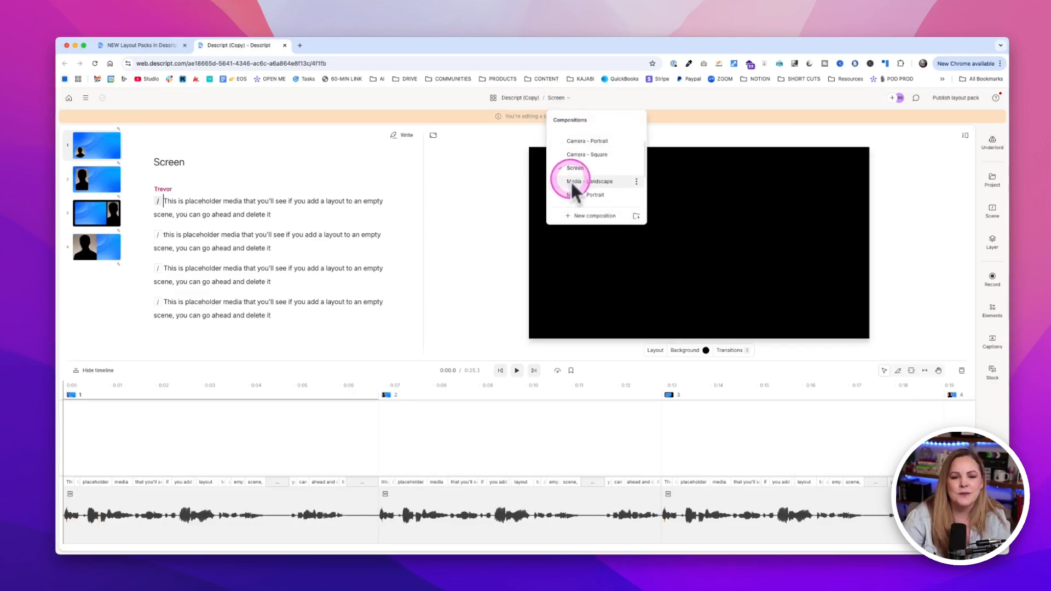
left_click(586, 181)
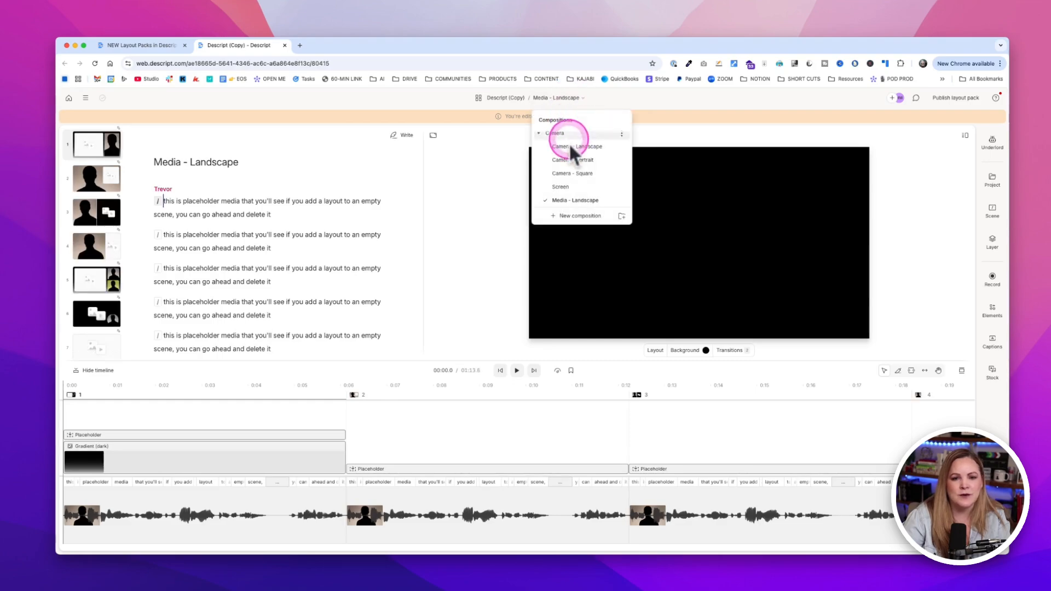
left_click(571, 160)
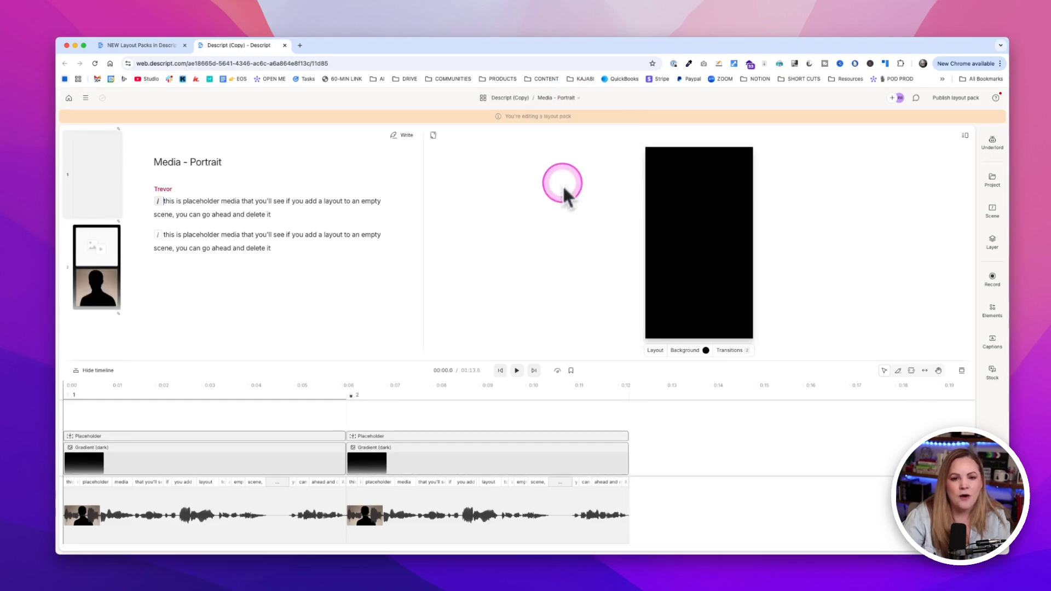
left_click(557, 98)
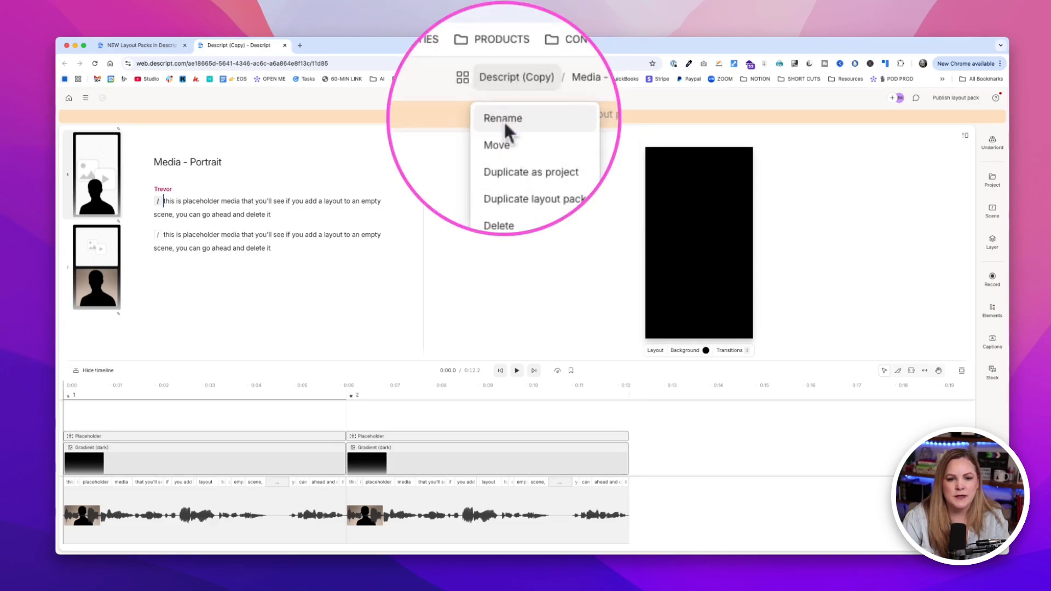
Rename the copied pack and return to the Camera - Landscape composition.
left_click(503, 118)
type("Meredith's Version")
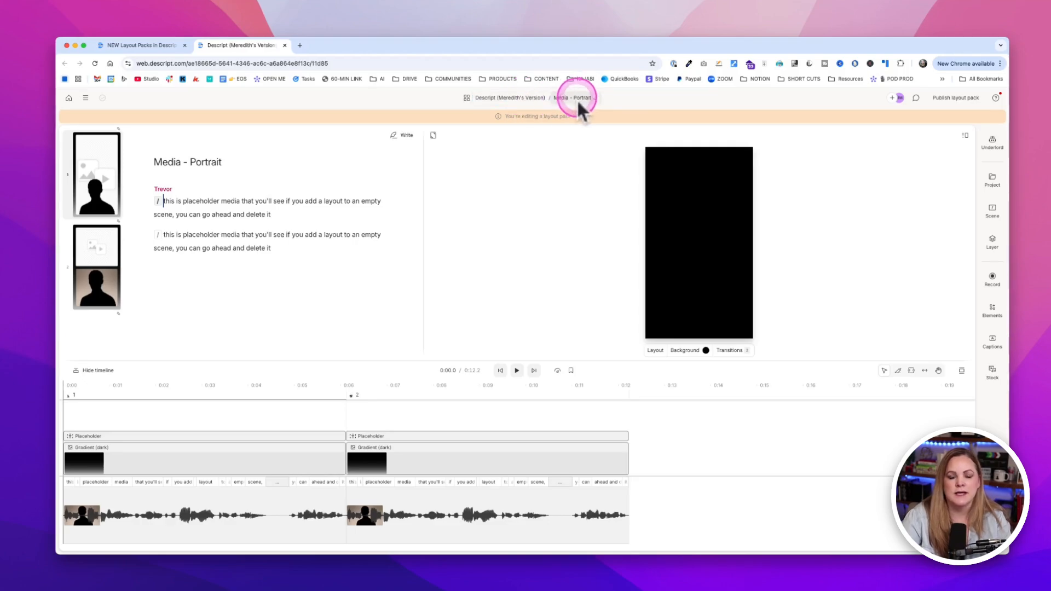
left_click(575, 97)
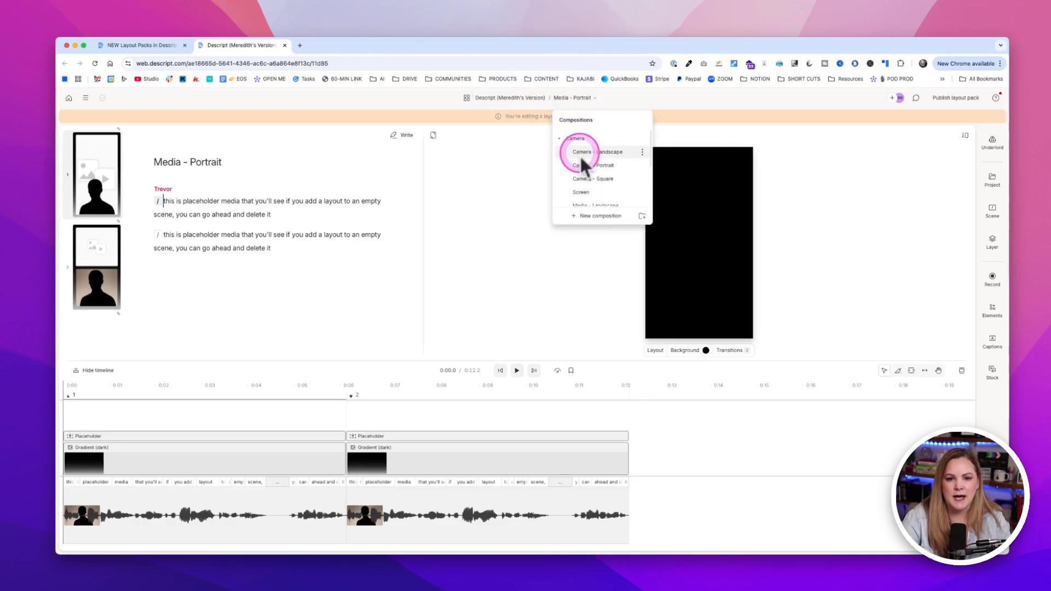
left_click(601, 151)
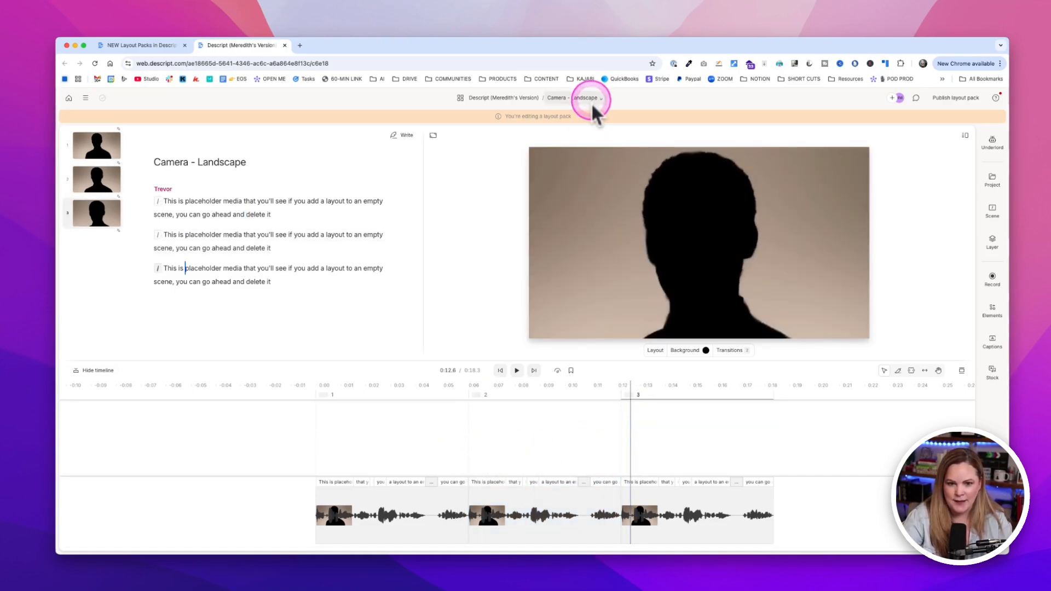
Switch to the Screen composition and open its first blue-gradient scene.
left_click(583, 97)
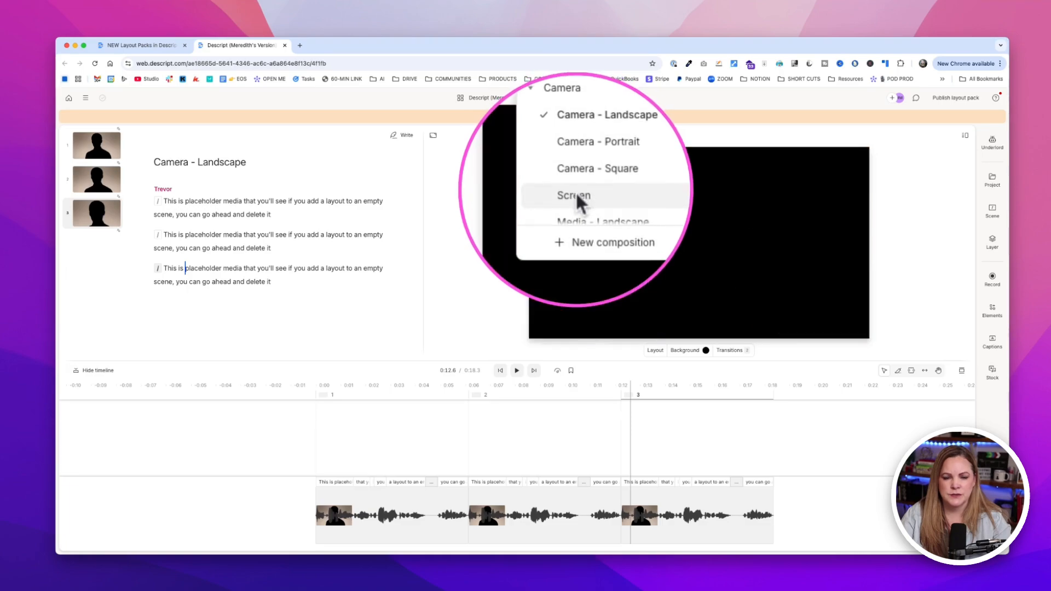
left_click(572, 195)
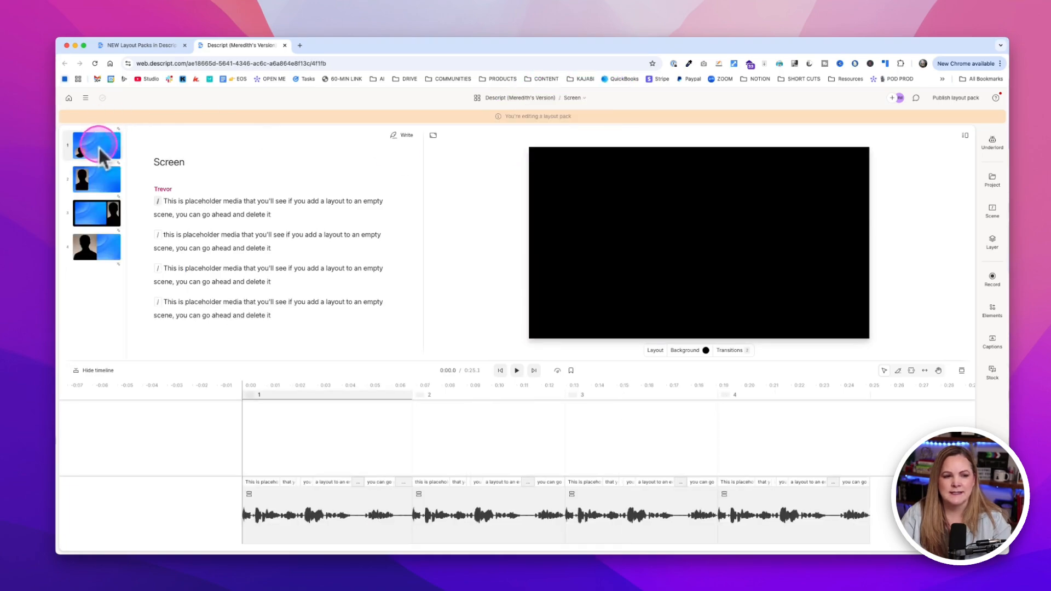
left_click(291, 439)
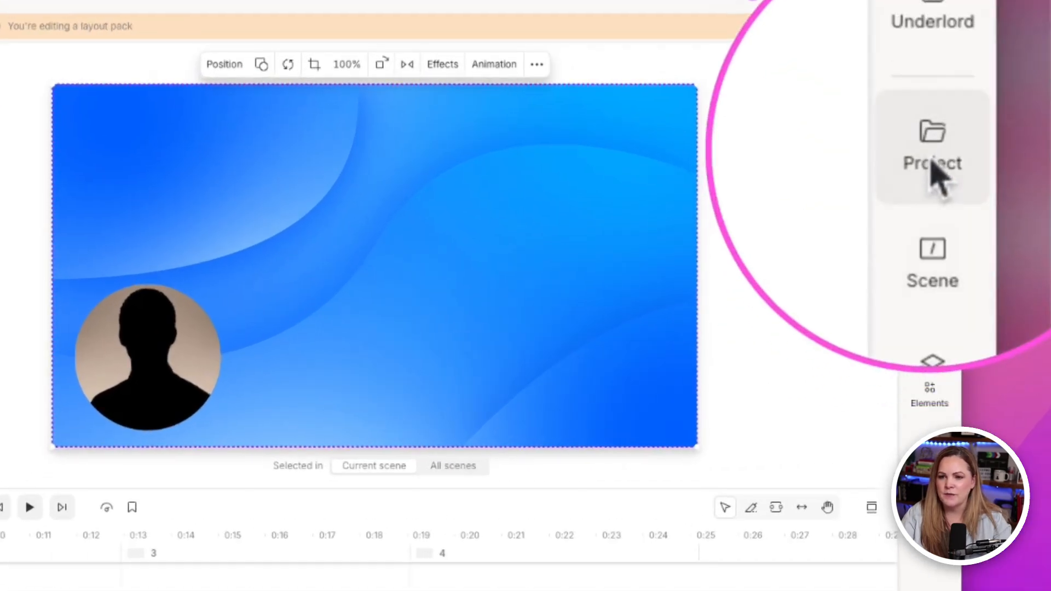
Locate the Animated Gradient file in the Layout Pack Assets folder.
left_click(930, 146)
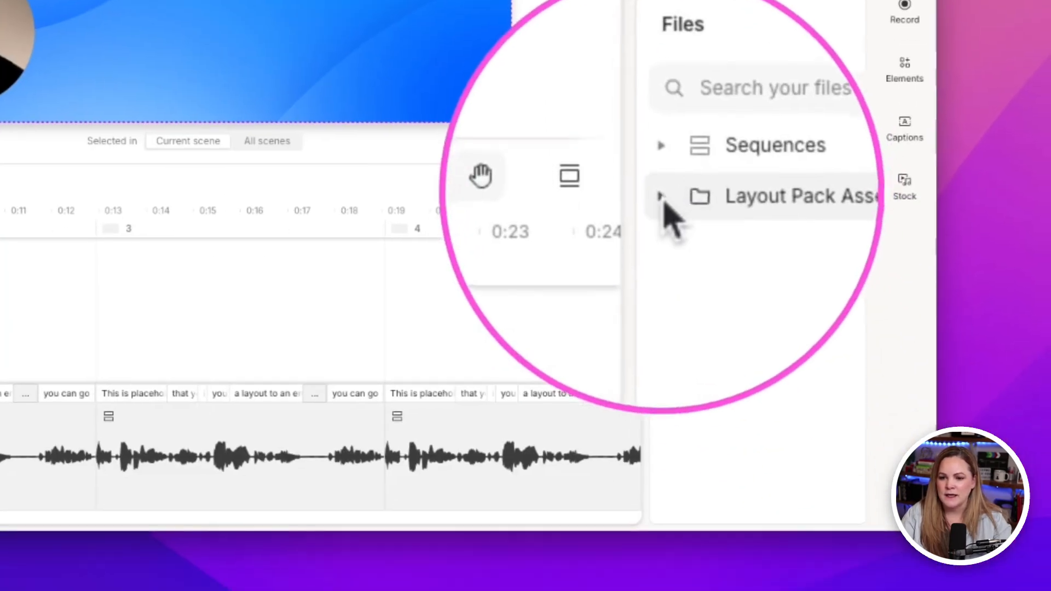
left_click(660, 196)
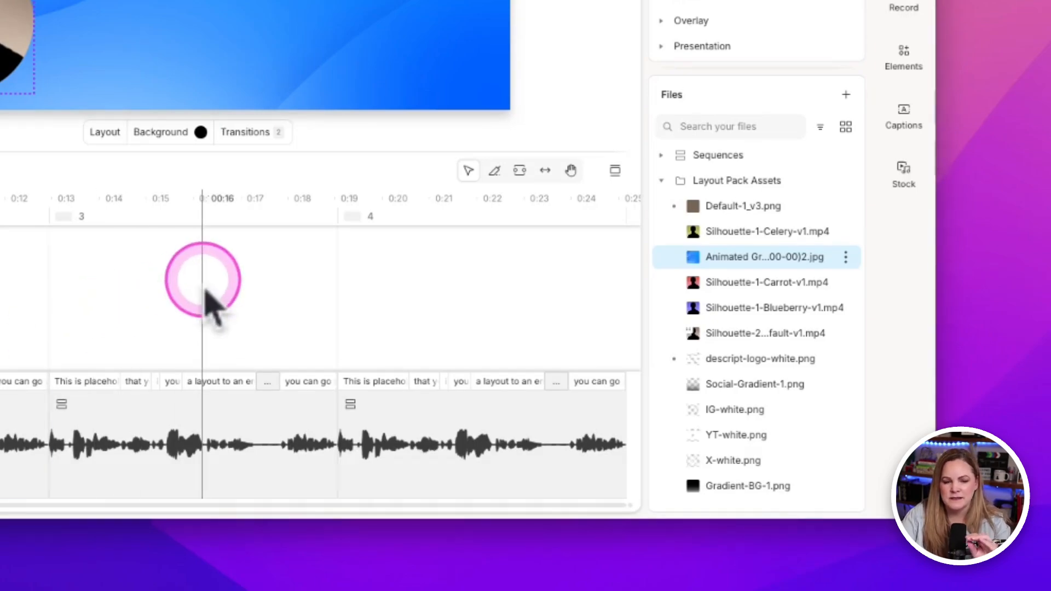
mouse_move(767, 231)
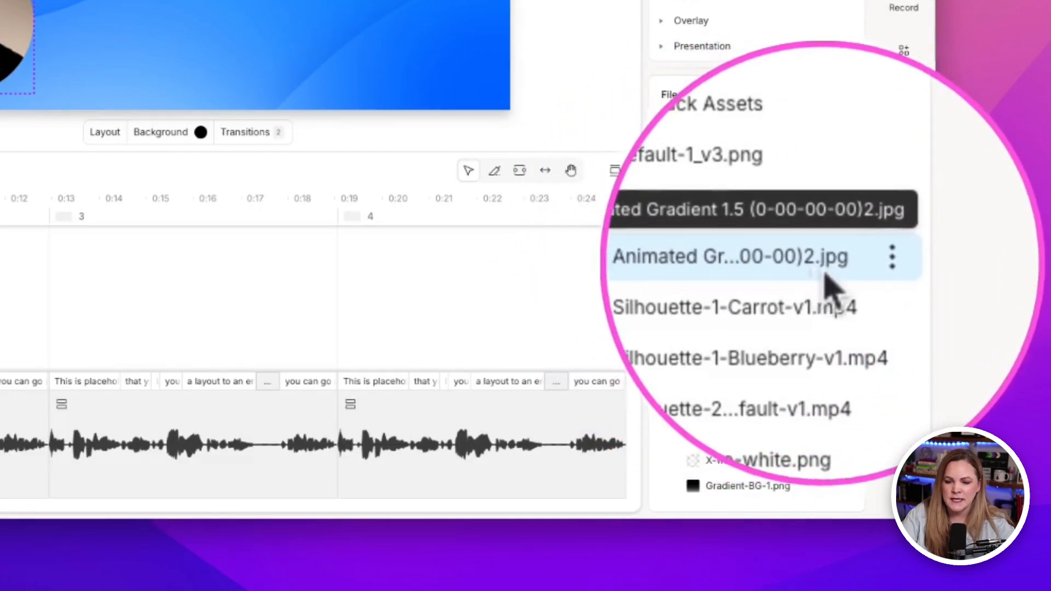
left_click(891, 256)
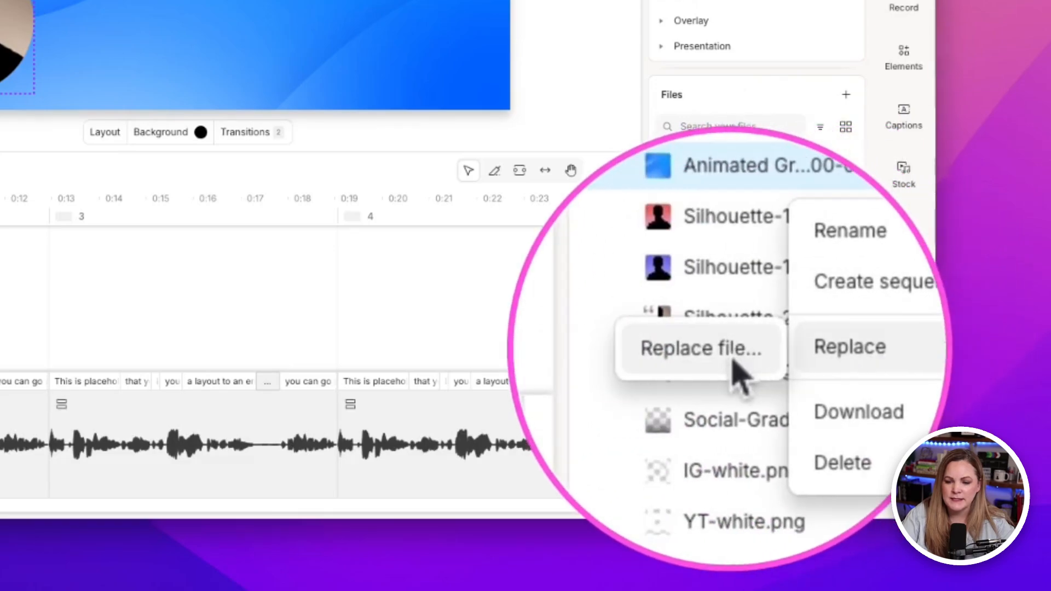
Replace the gradient image with a new template background from the computer.
left_click(699, 348)
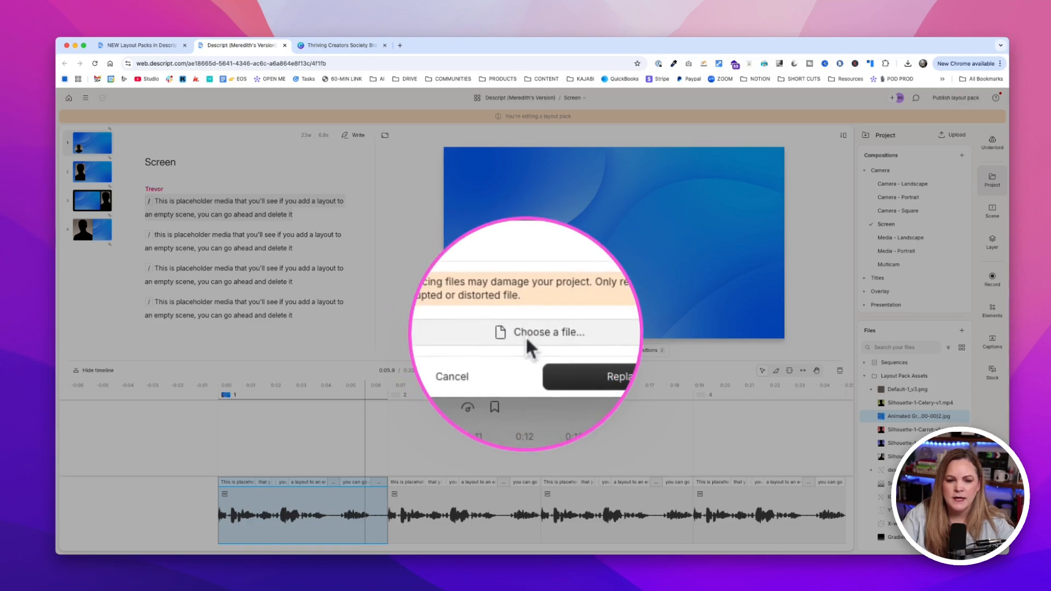
left_click(550, 332)
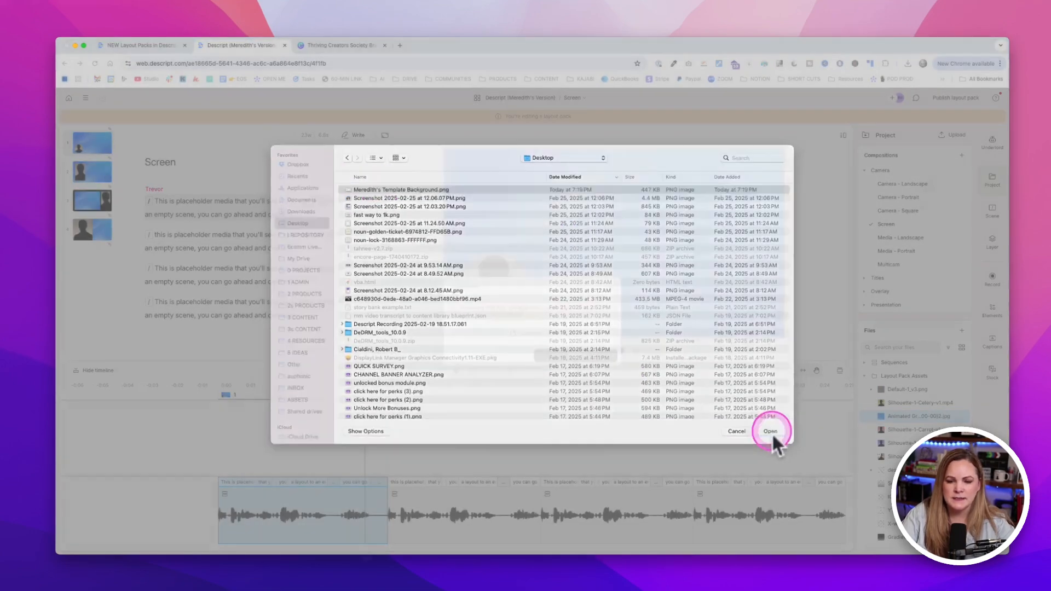
left_click(770, 431)
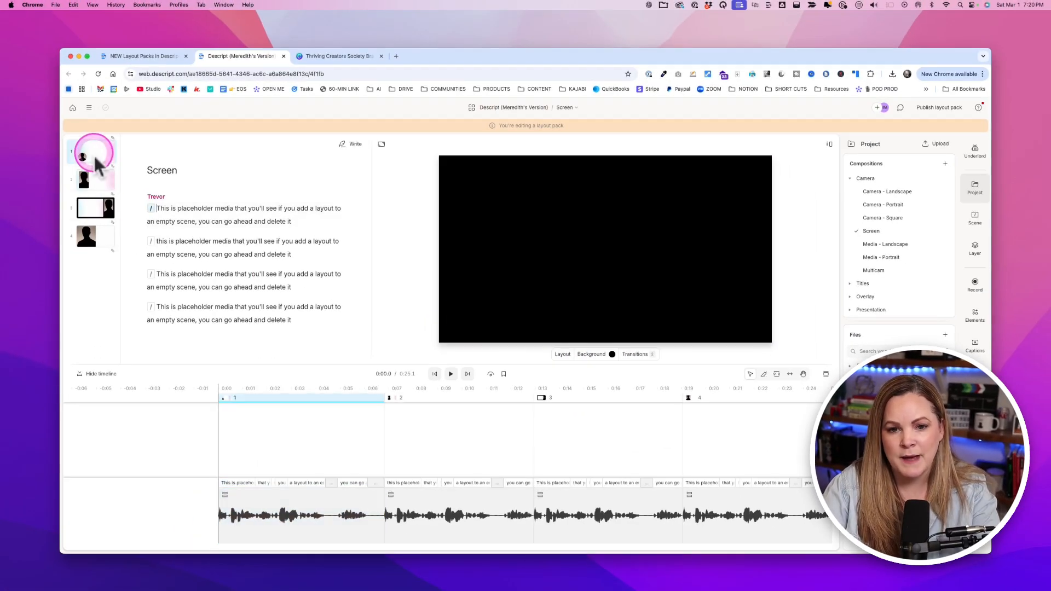
Check the new background on the first scene and publish the layout pack.
left_click(566, 462)
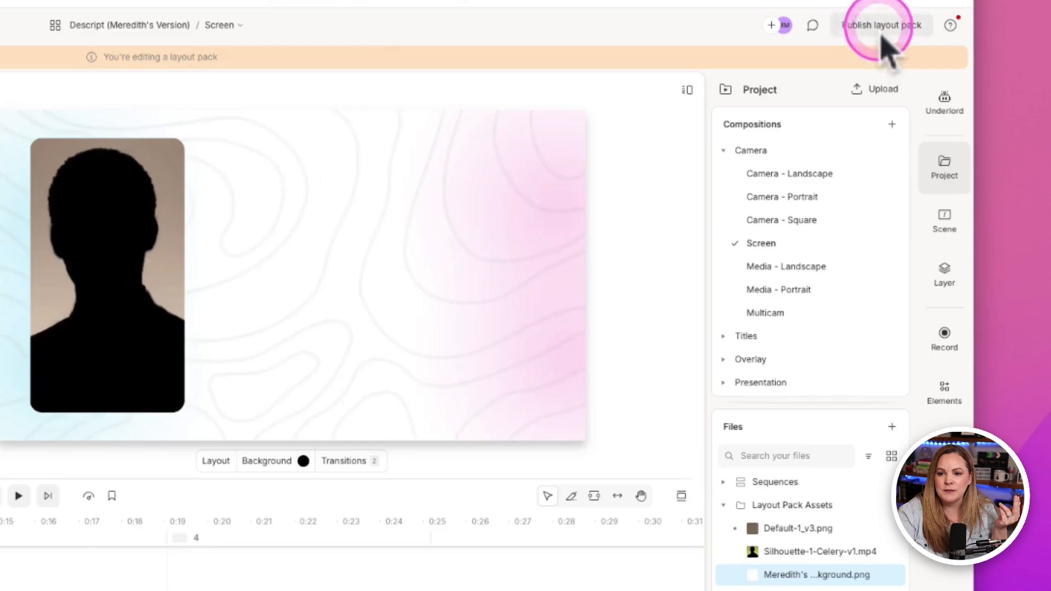
left_click(880, 25)
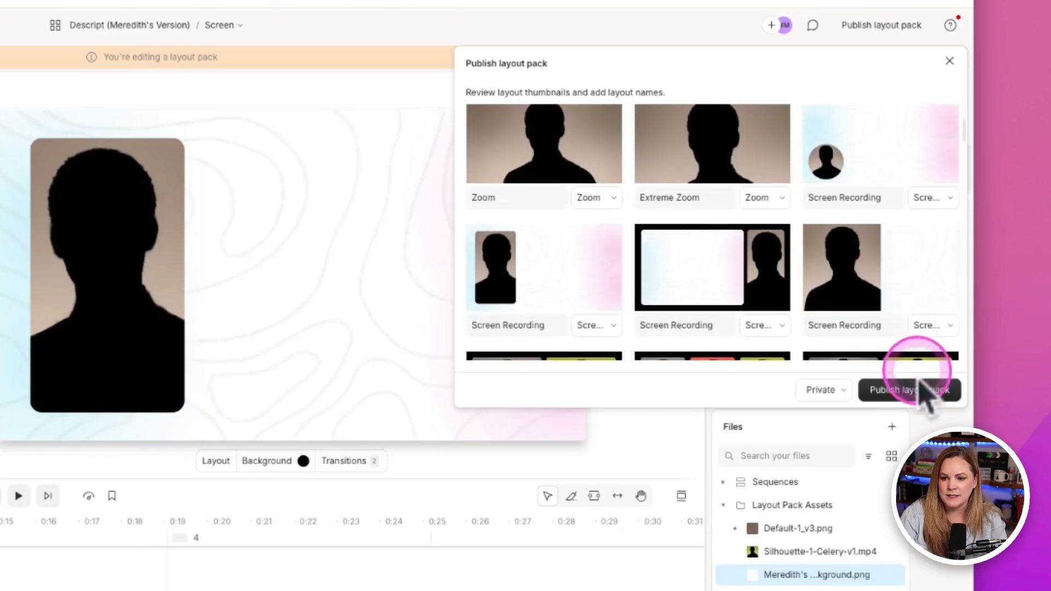
left_click(910, 390)
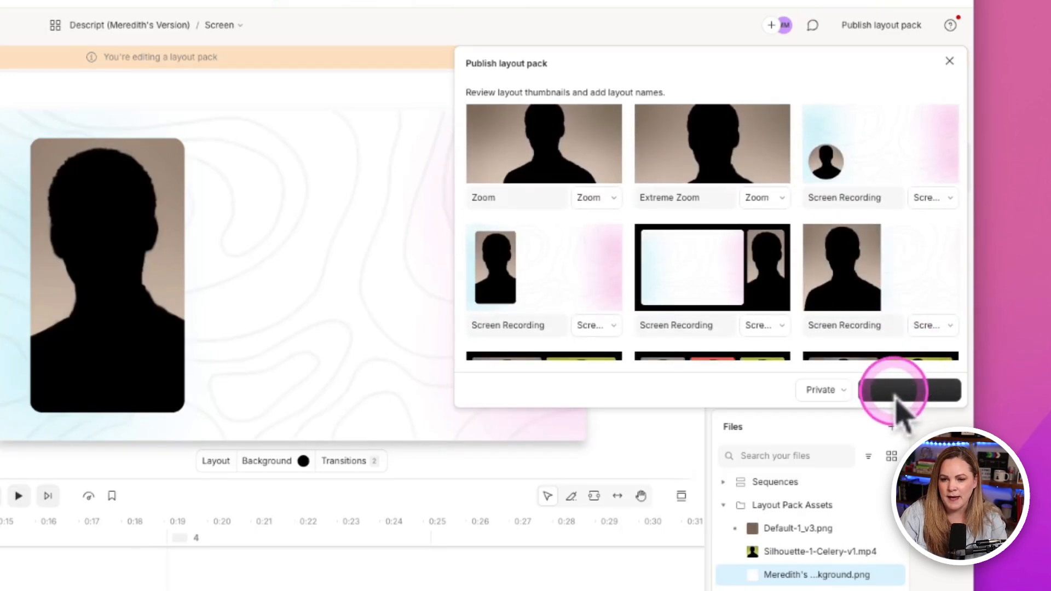
left_click(910, 391)
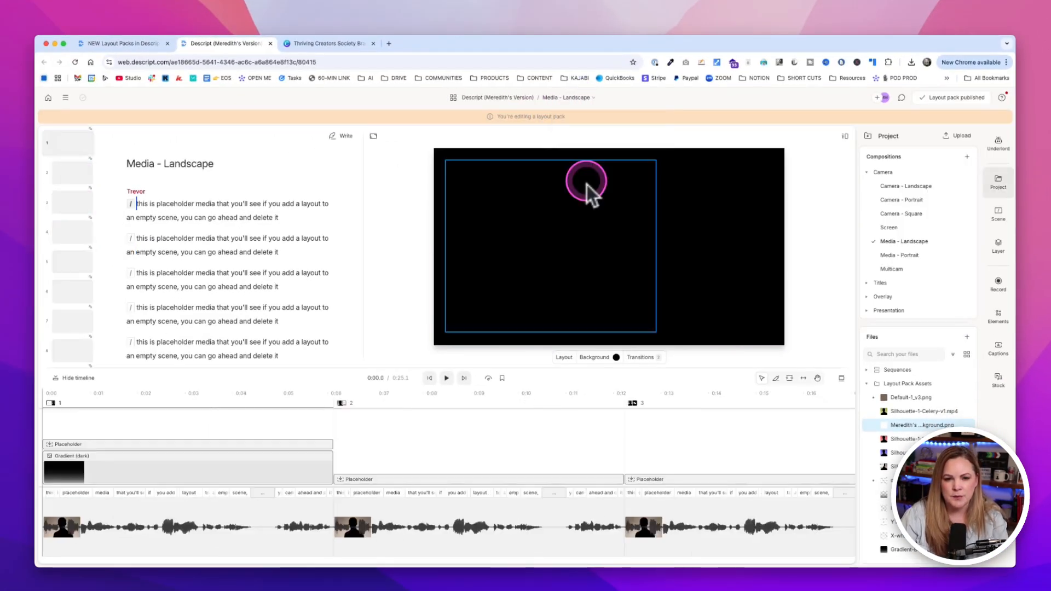
Replace the Media - Landscape placeholder asset with a new file and confirm the replacement.
left_click(214, 427)
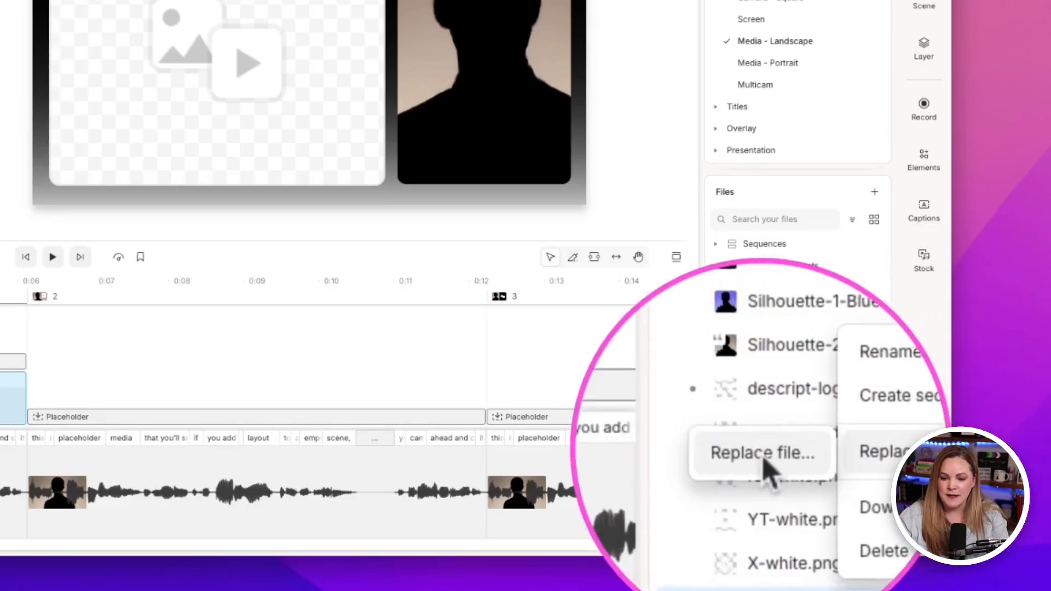
left_click(762, 452)
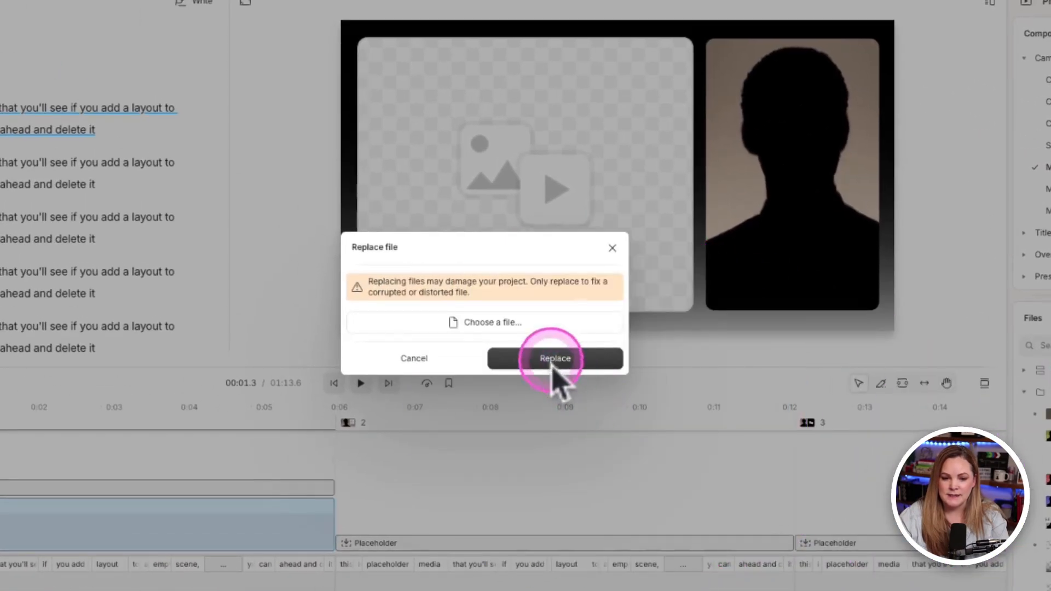
left_click(553, 359)
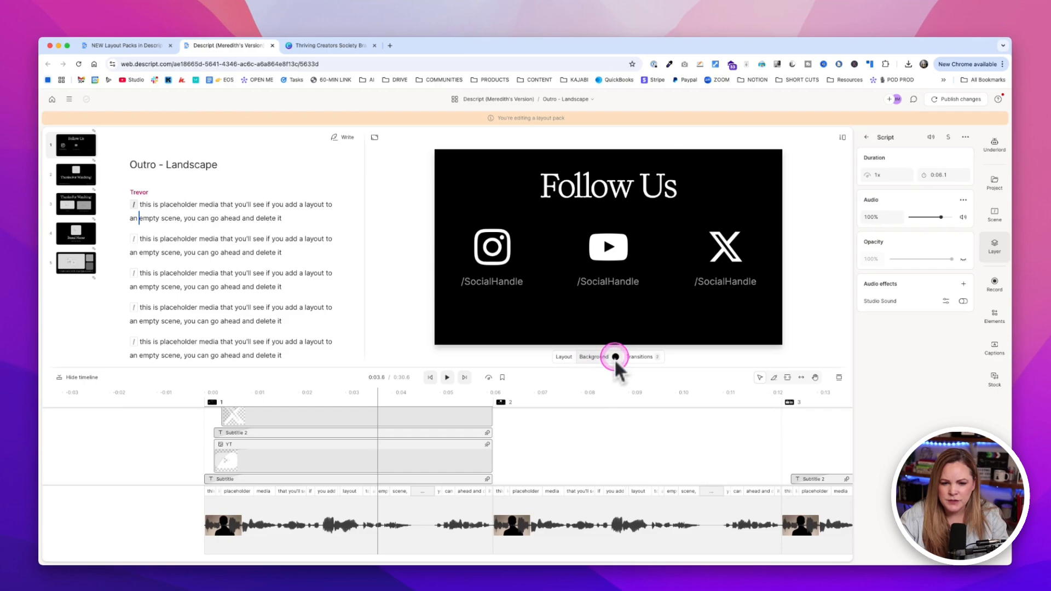
Try a purple background on the Follow Us outro and scrub through the scene to preview it.
left_click(612, 356)
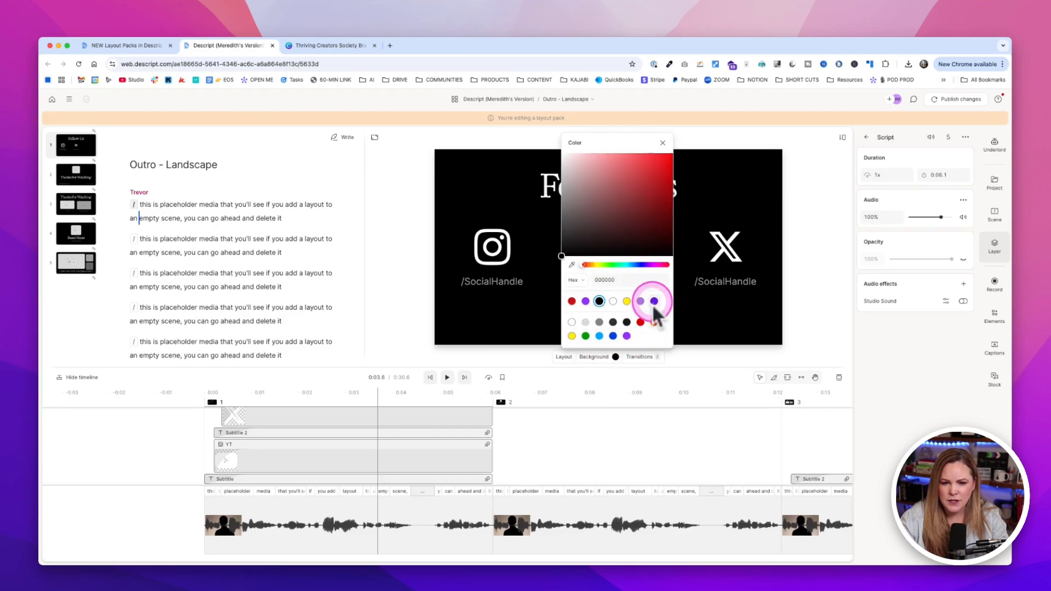
left_click(653, 300)
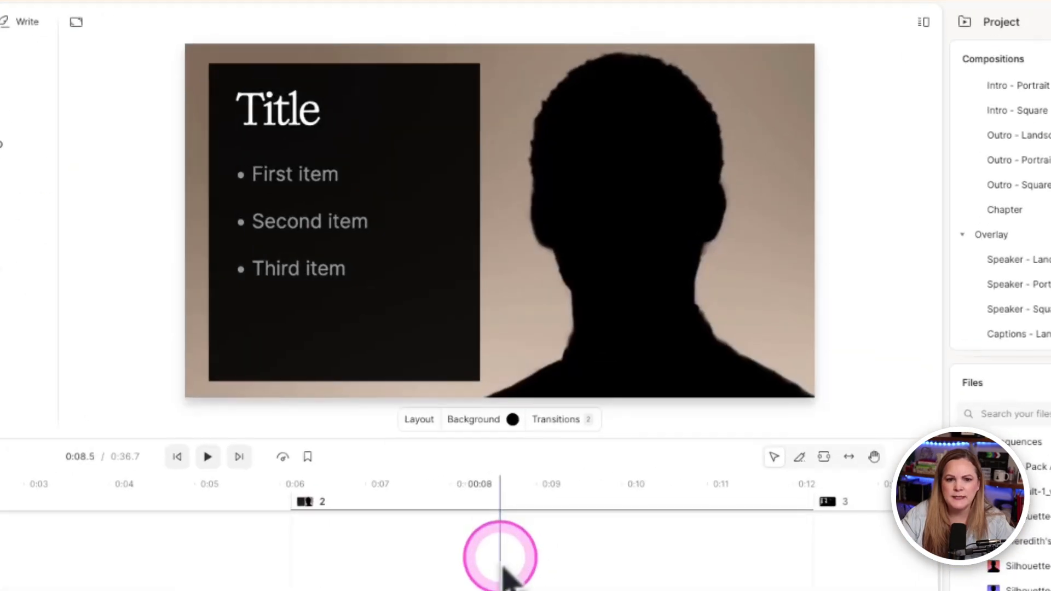
left_click_drag(500, 556, 515, 555)
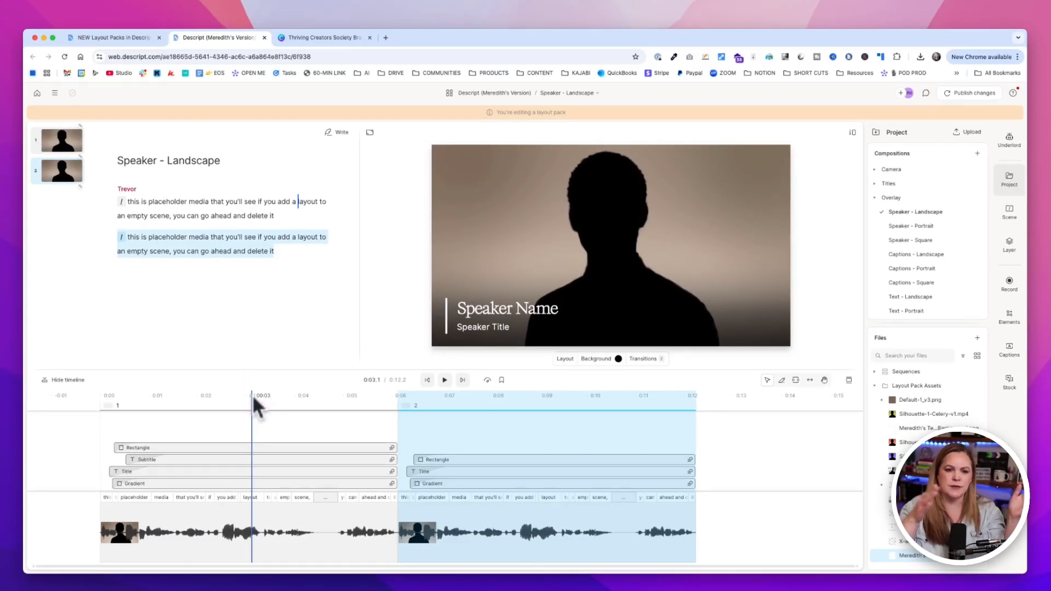
Move into the first speaker scene and select the lower third's rectangle layer.
left_click(253, 385)
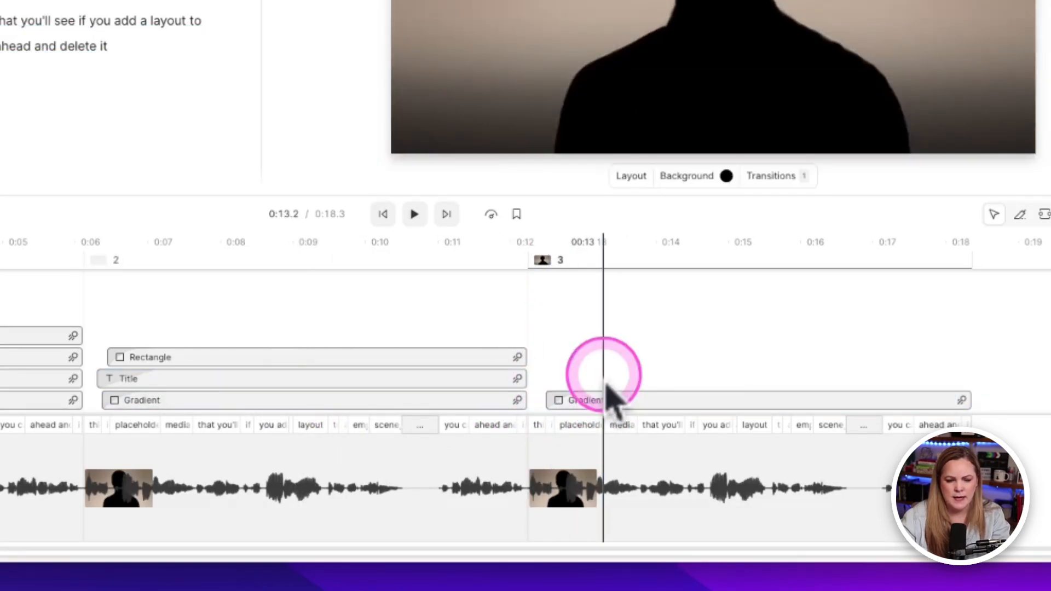
left_click(331, 356)
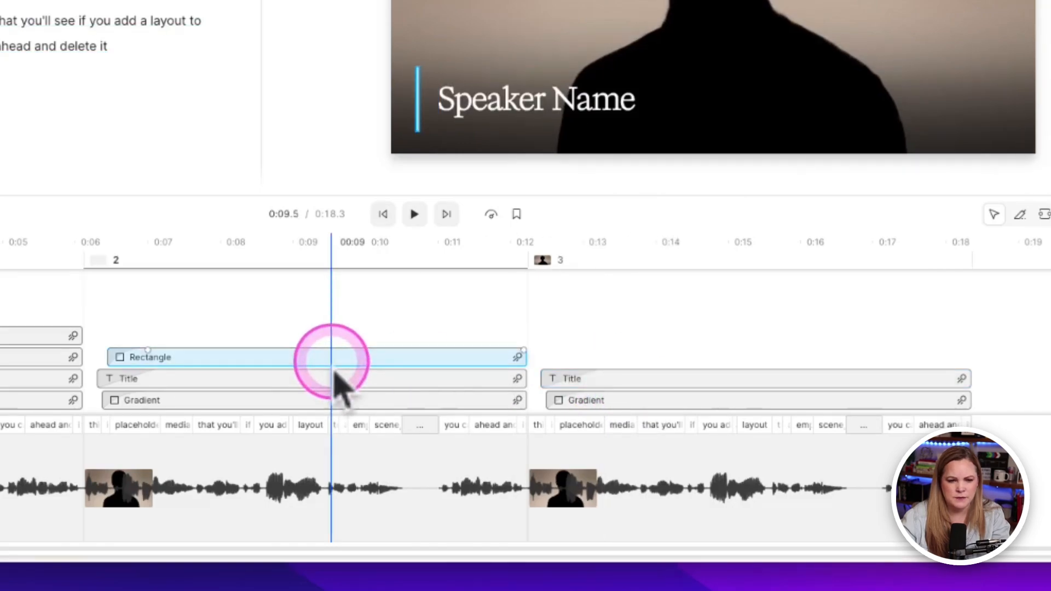
mouse_move(391, 160)
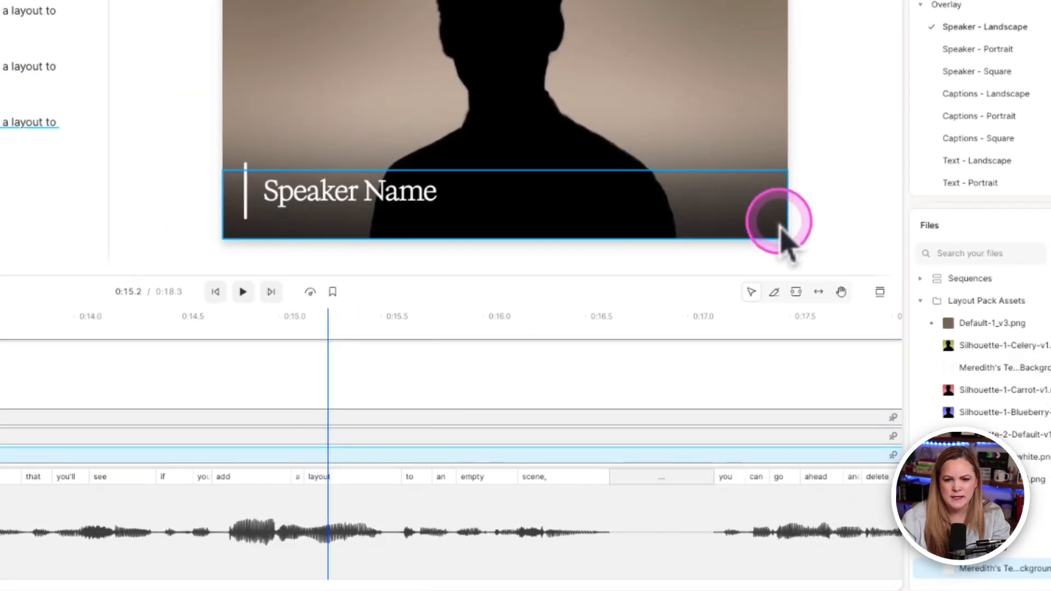
Rename the Speaker Name text to Meredith Marsh and shift it right of the accent line.
left_click_drag(787, 222, 495, 88)
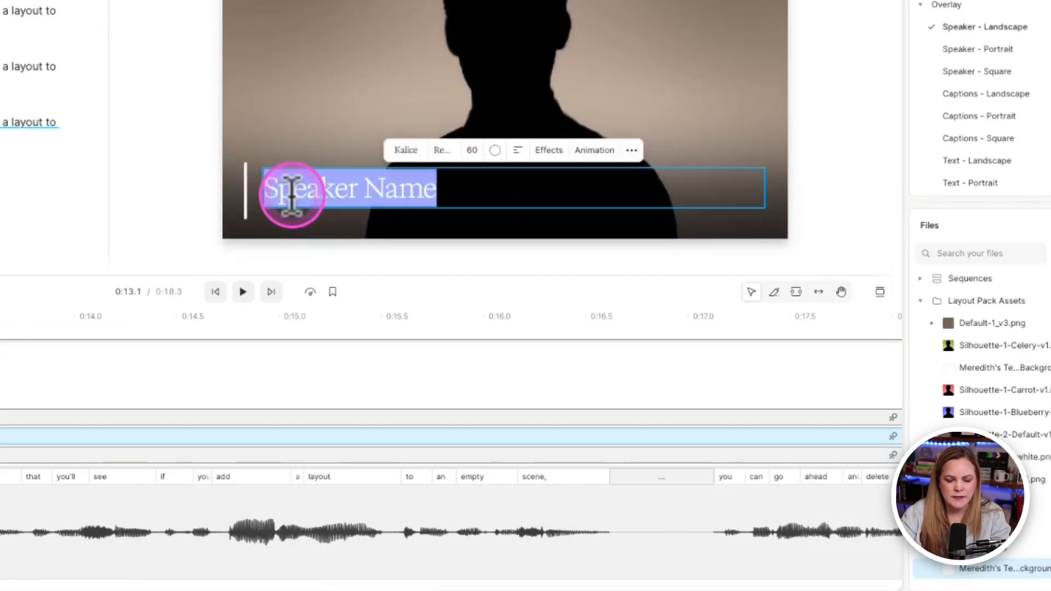
type("Meredith Marsh")
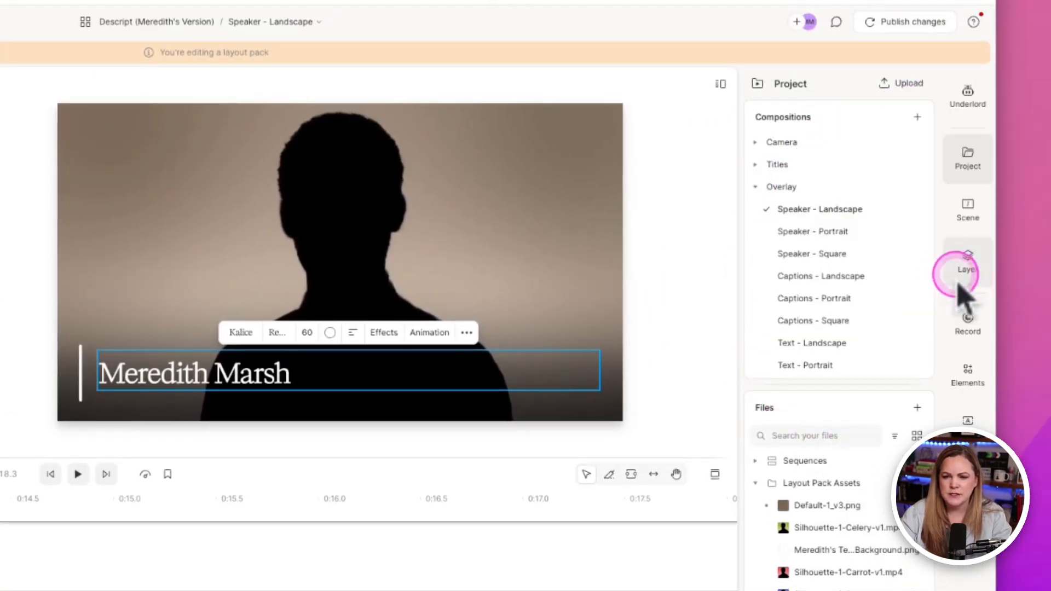
left_click(966, 271)
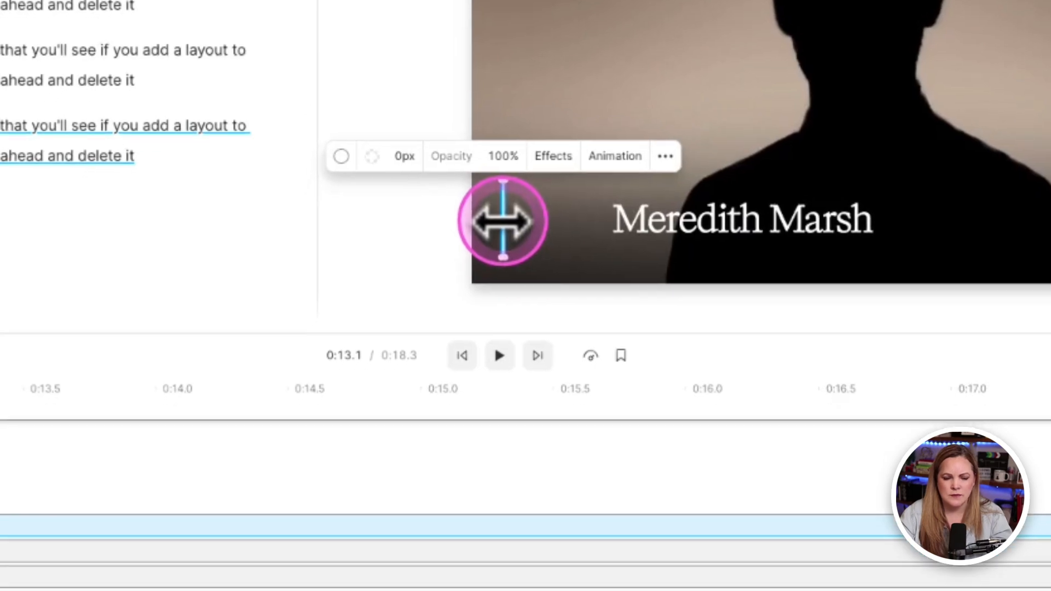
left_click(255, 479)
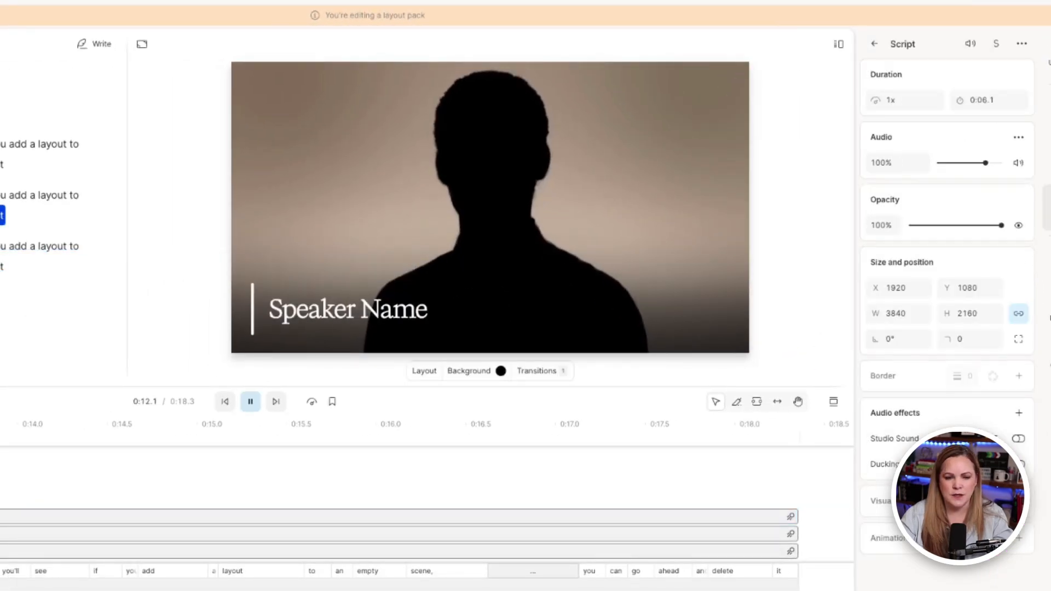
left_click(249, 401)
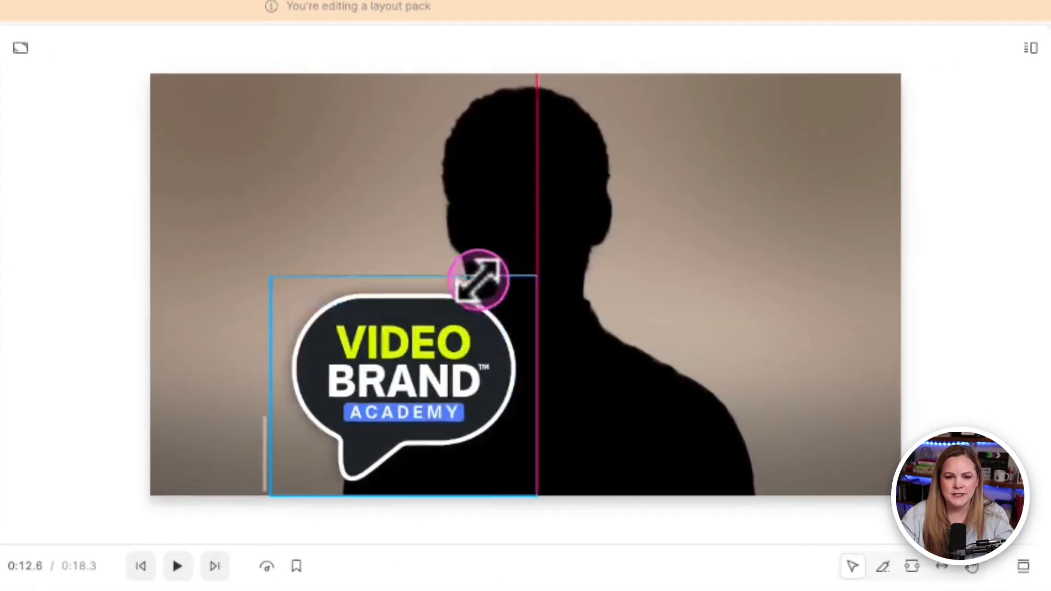
Shrink the VBA logo to lower-third size and place it just left of Meredith Marsh.
left_click_drag(476, 278, 218, 455)
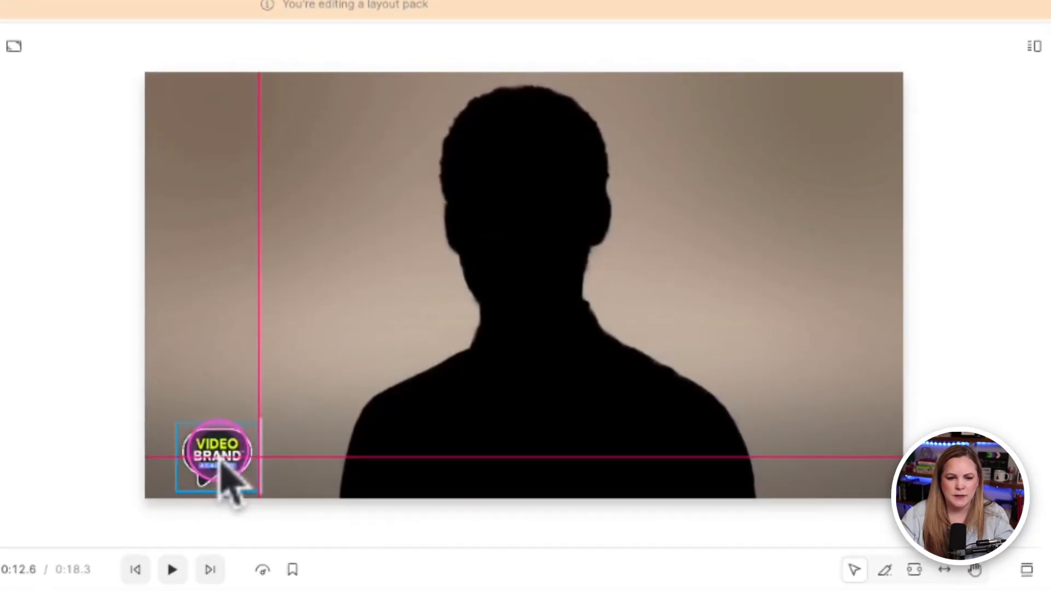
left_click(215, 456)
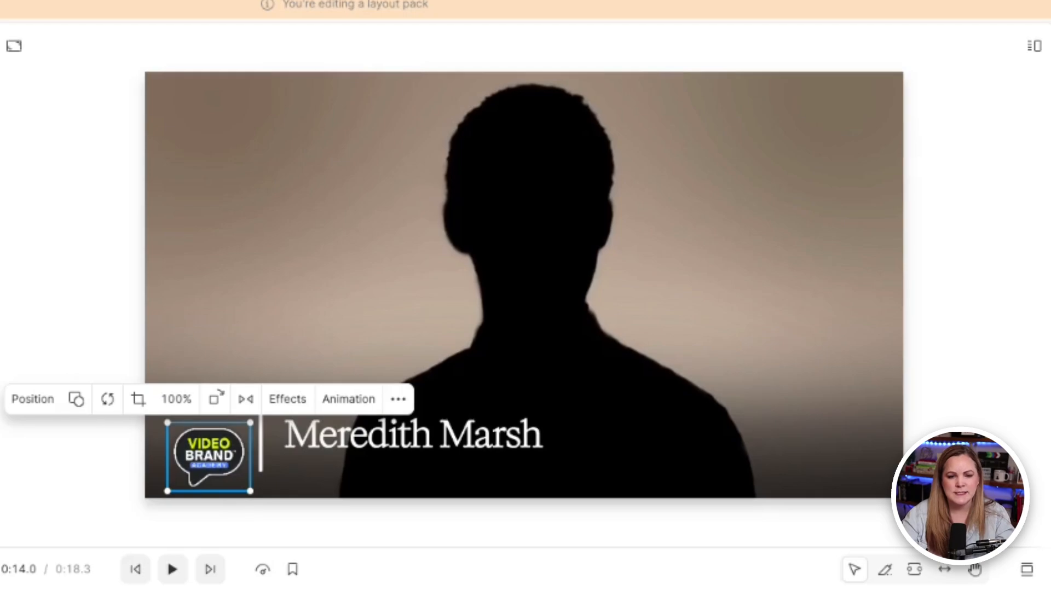
left_click(225, 476)
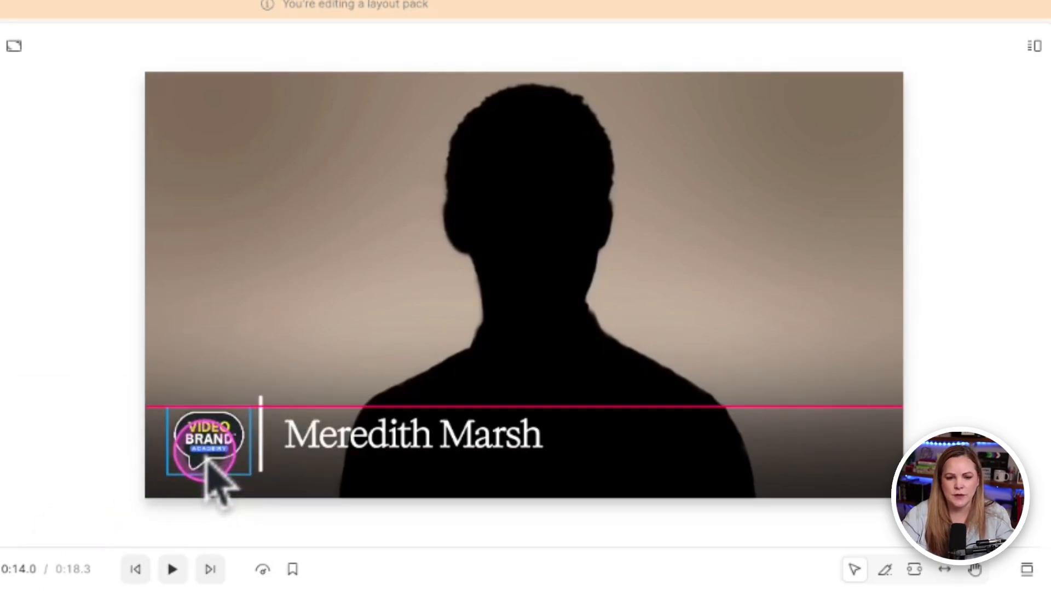
left_click(208, 442)
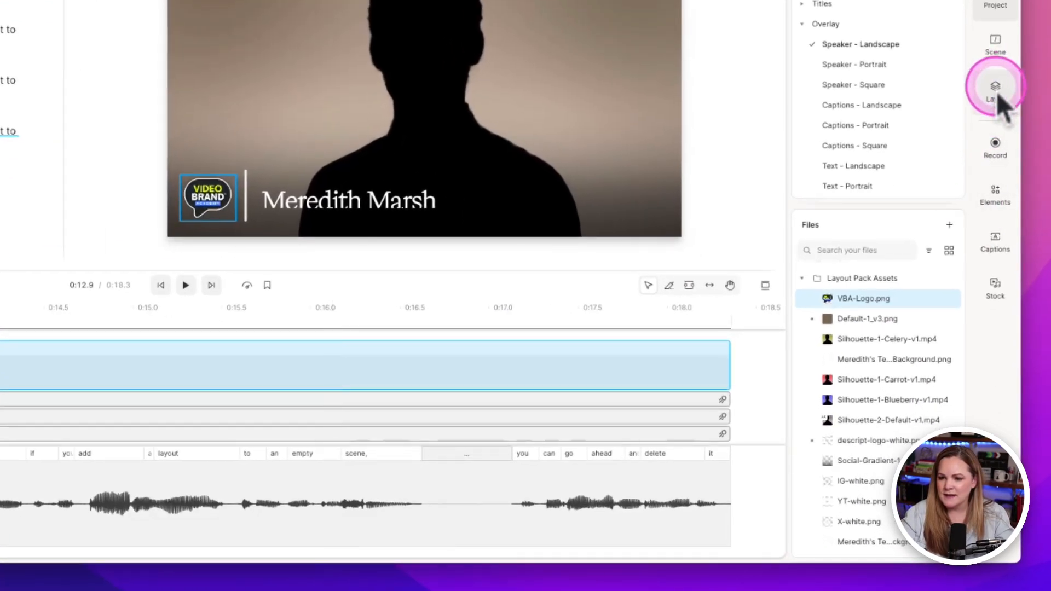
Add a Slide-in entrance animation to the logo layer.
left_click(995, 88)
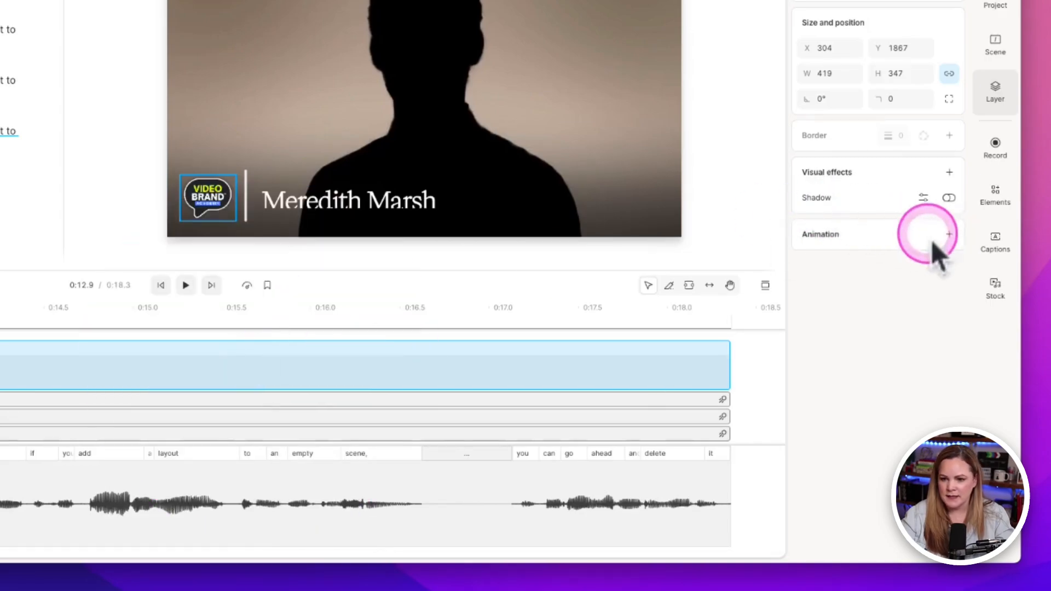
left_click(950, 234)
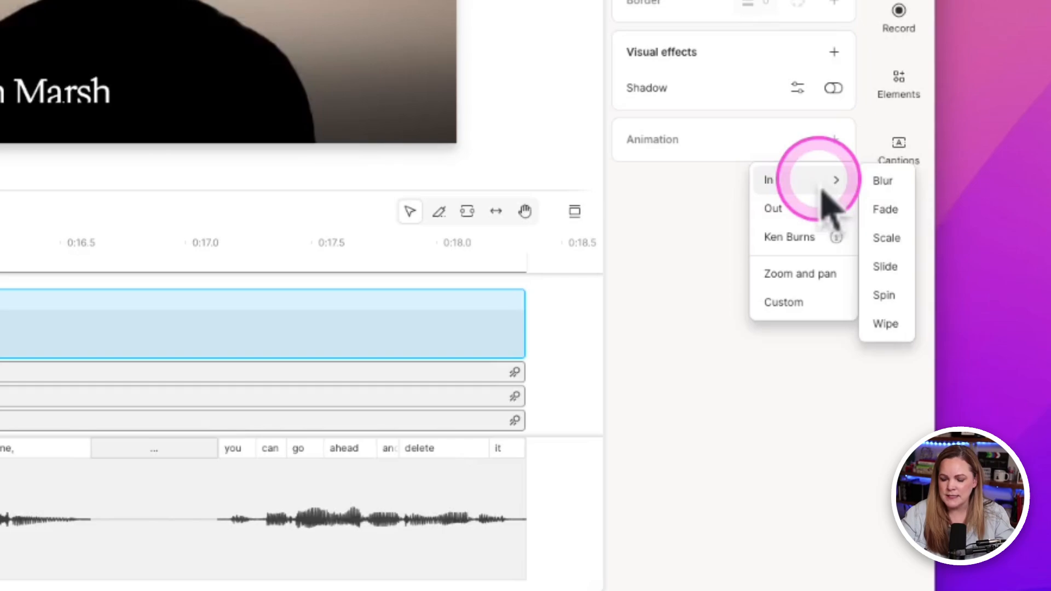
mouse_move(878, 255)
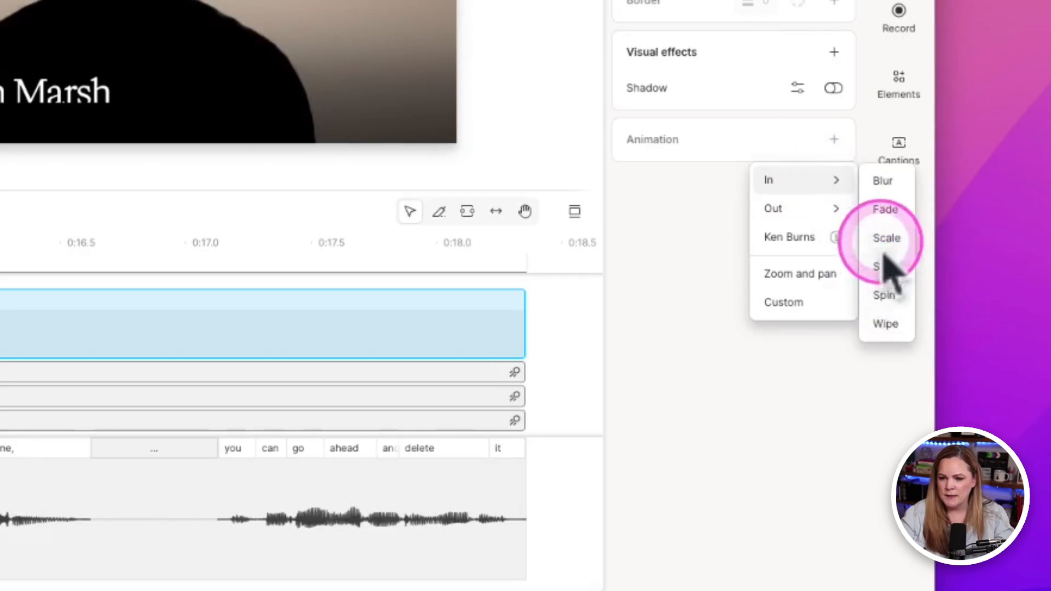
left_click(885, 238)
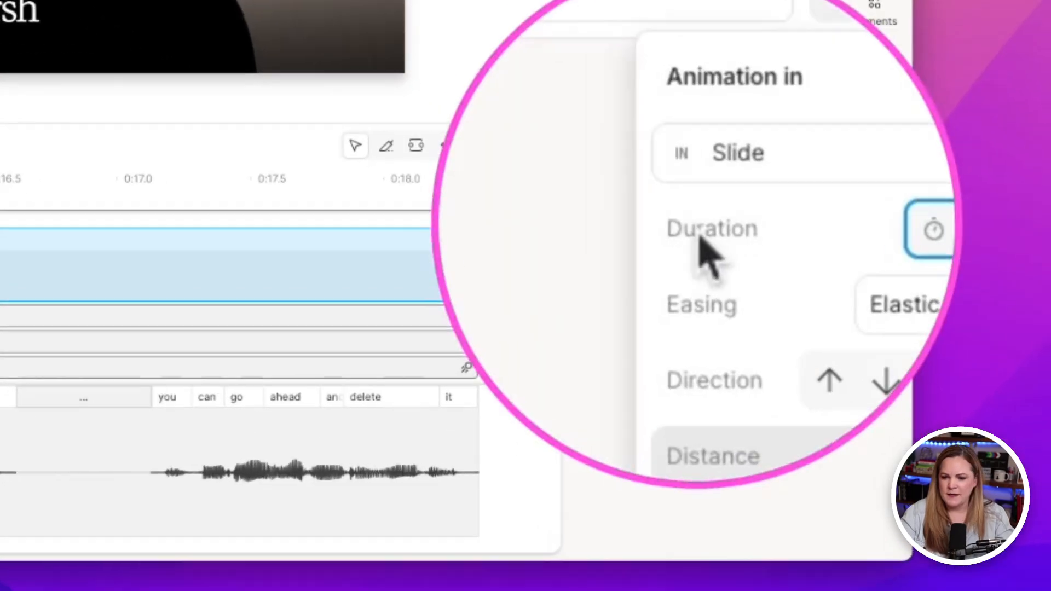
Set the slide-in to 1 second and adjust its distance and easing.
left_click(830, 228)
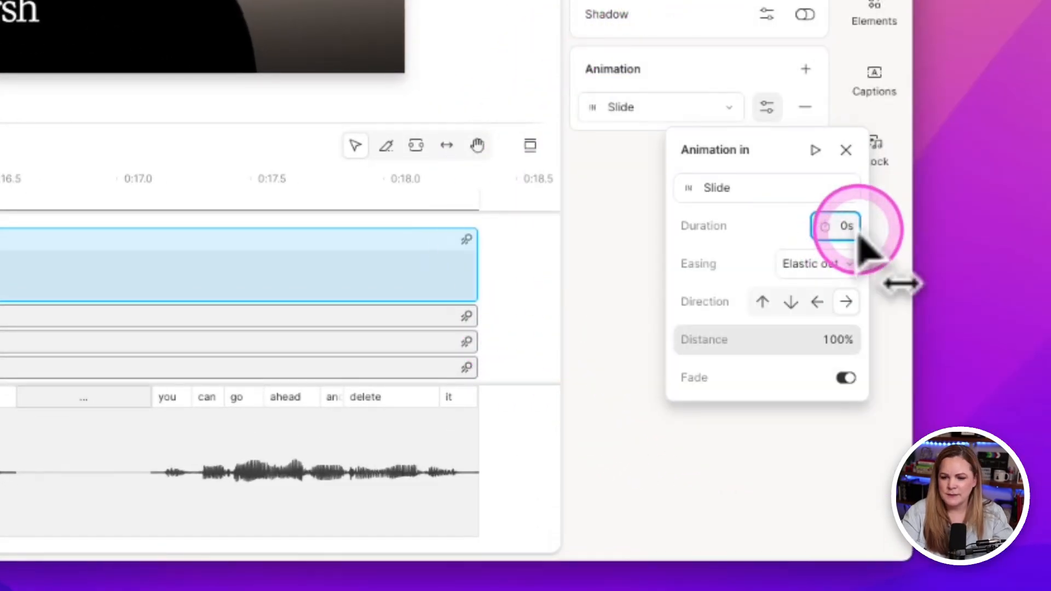
left_click(835, 225)
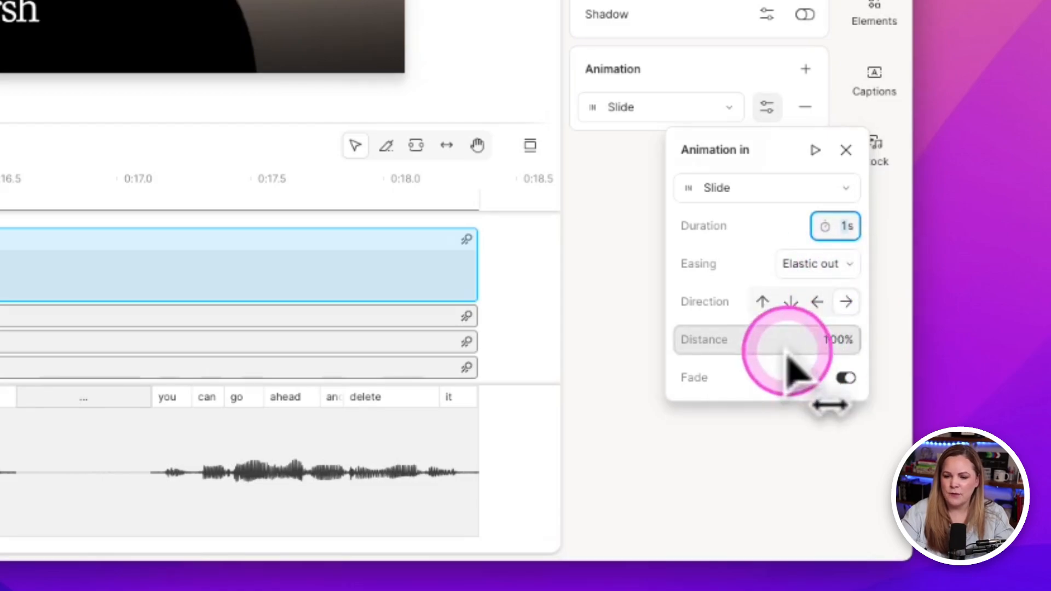
left_click(816, 264)
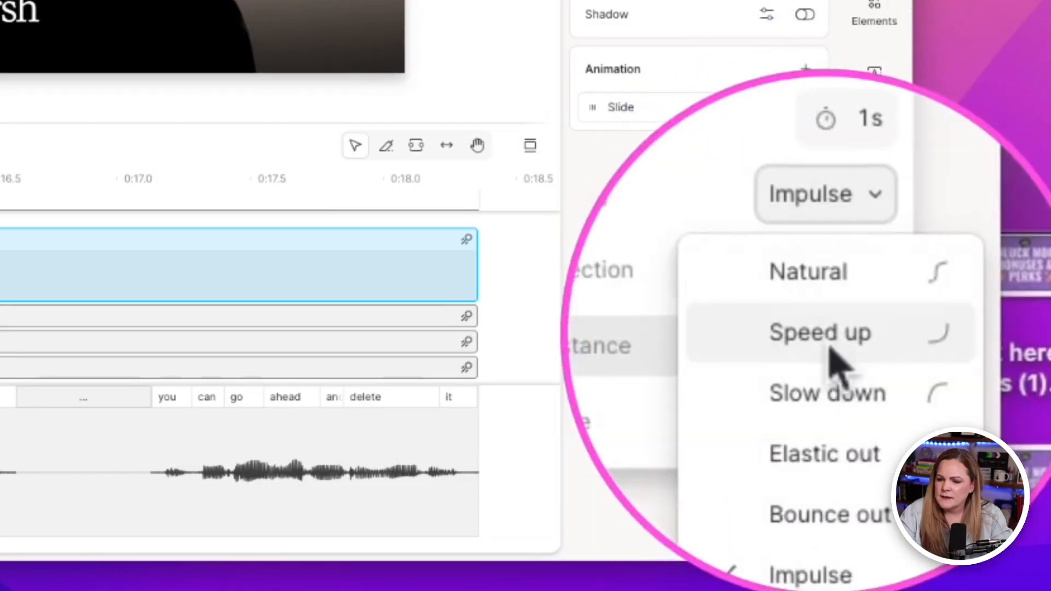
left_click(827, 393)
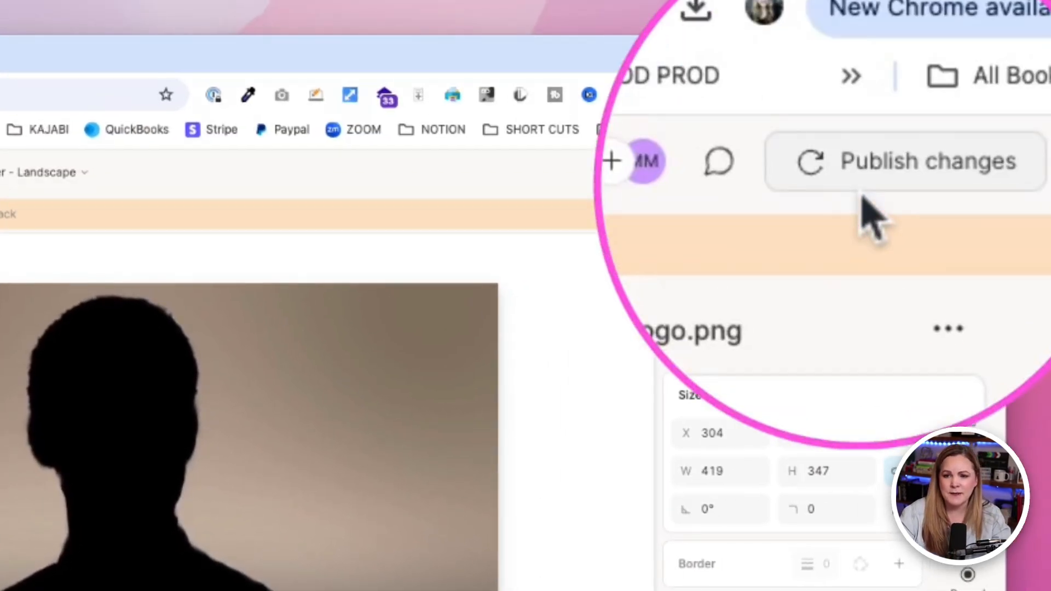
Publish the layout pack changes so everything is synced.
left_click(905, 161)
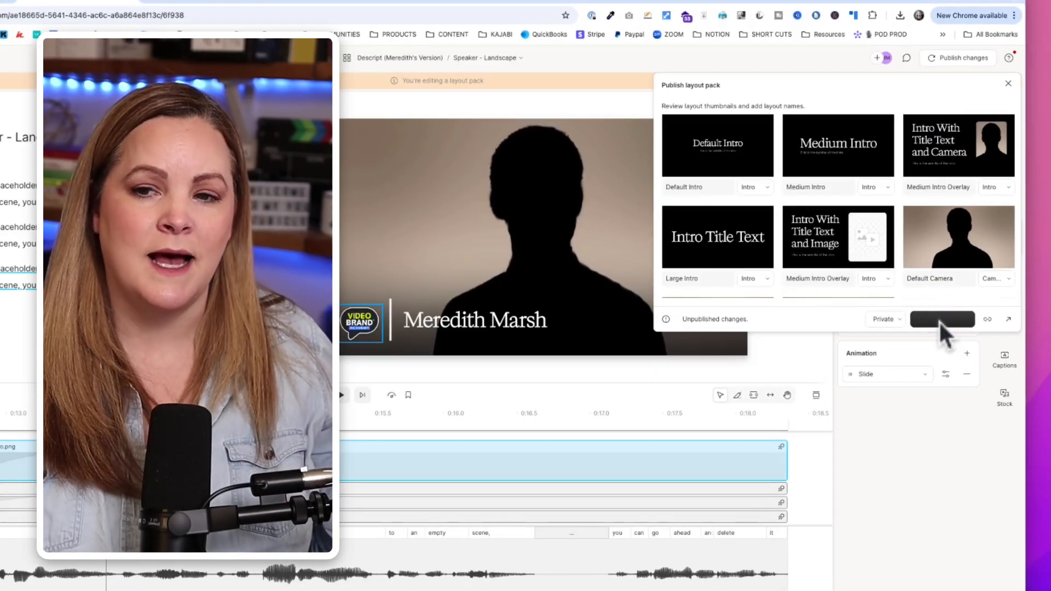
left_click(941, 318)
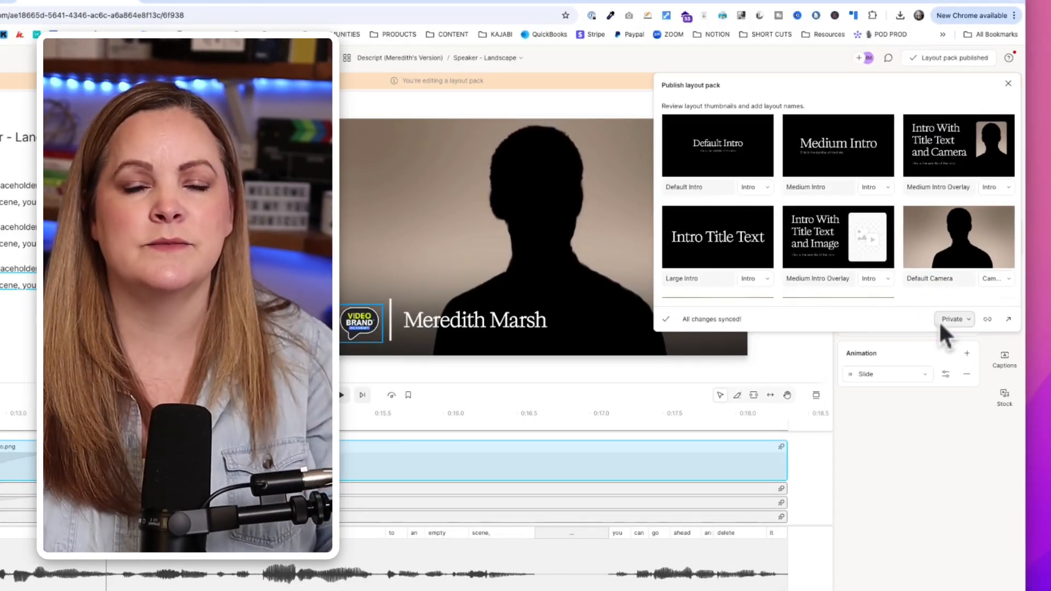